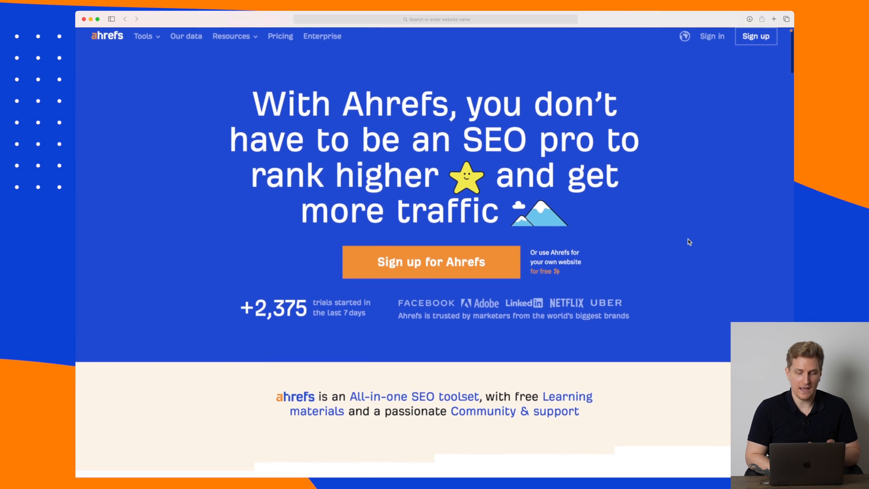
- Scroll down the Ahrefs homepage to the footer listing the free SEO tools
scroll("down", 3)
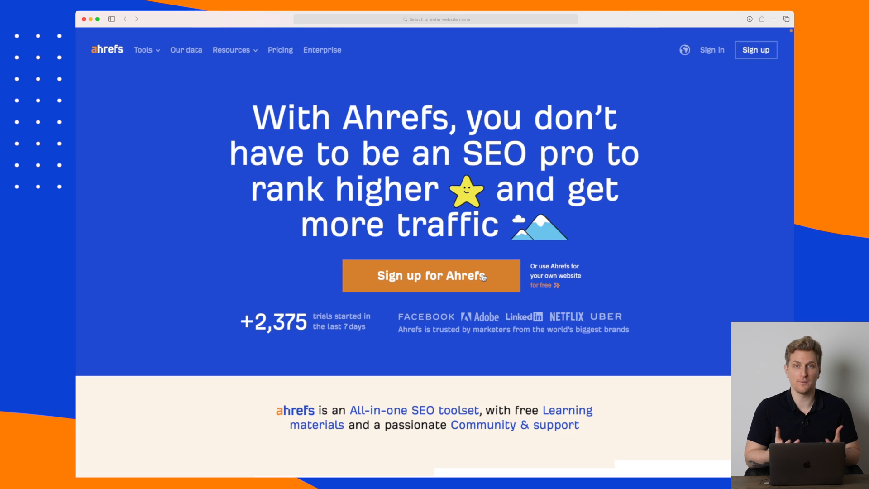
scroll("down", 3)
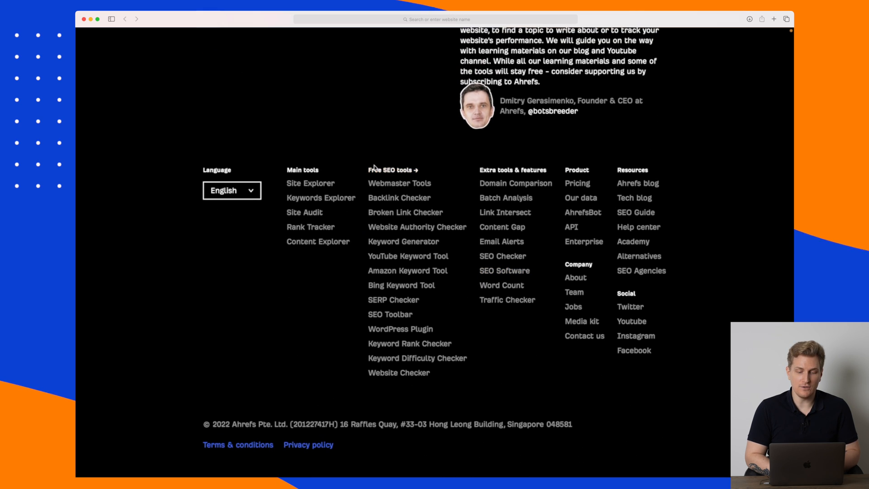
mouse_move(392, 171)
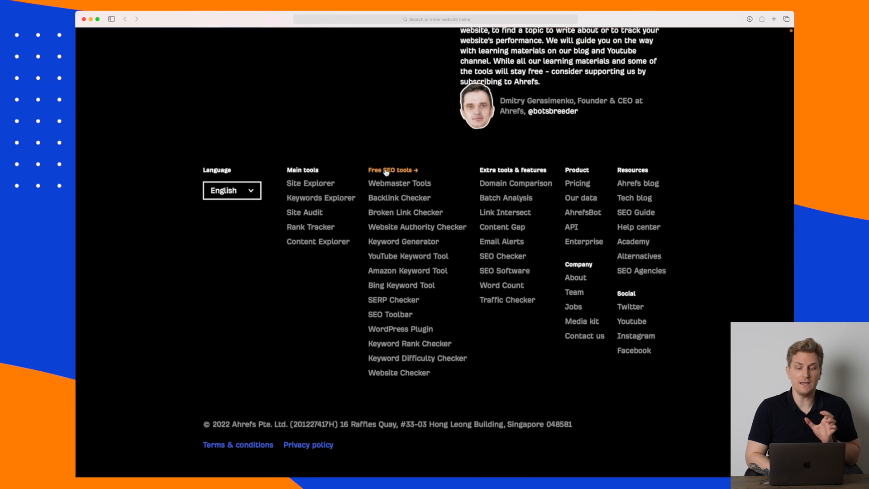
mouse_move(399, 184)
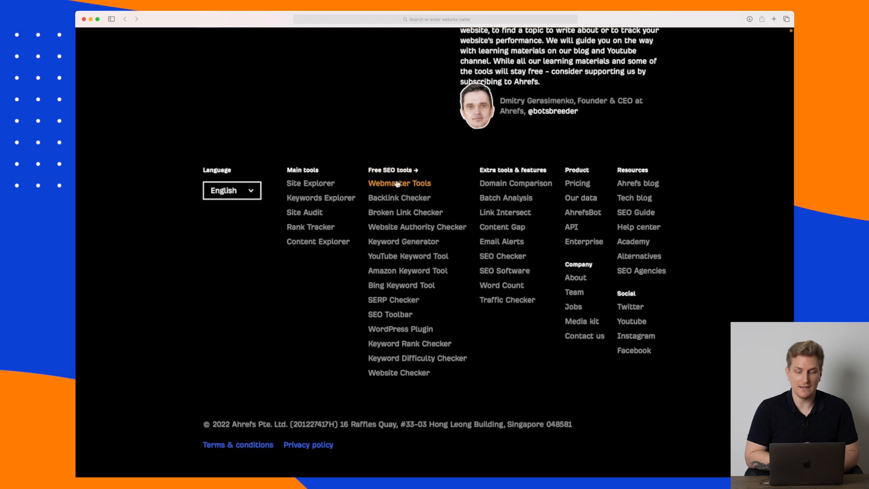
mouse_move(399, 198)
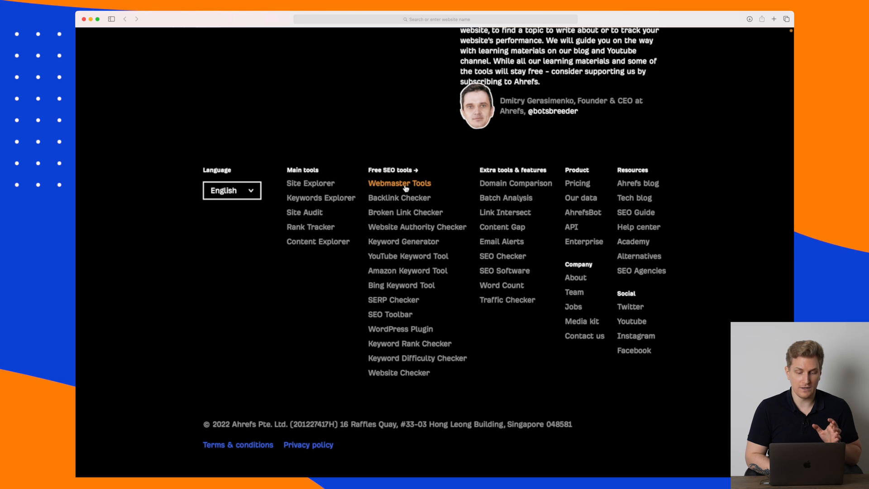
- Go to the free Webmaster Tools page from the footer and scroll through its site audit description
left_click(400, 183)
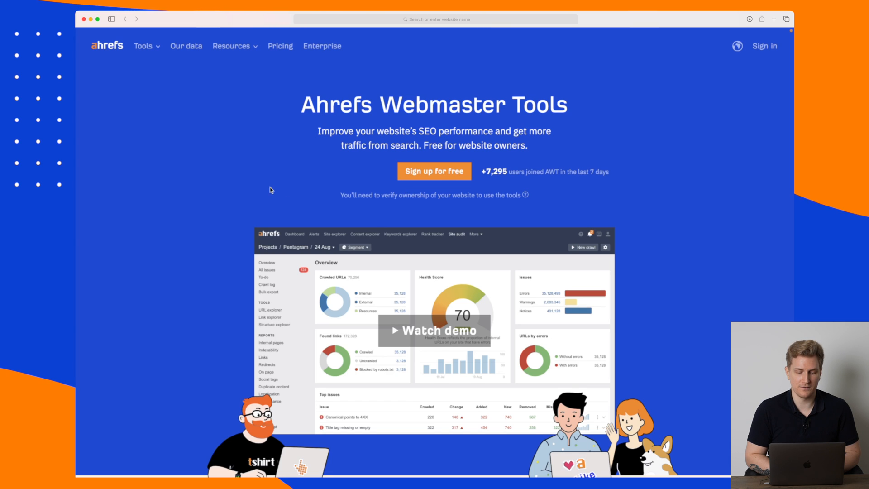
scroll("down", 3)
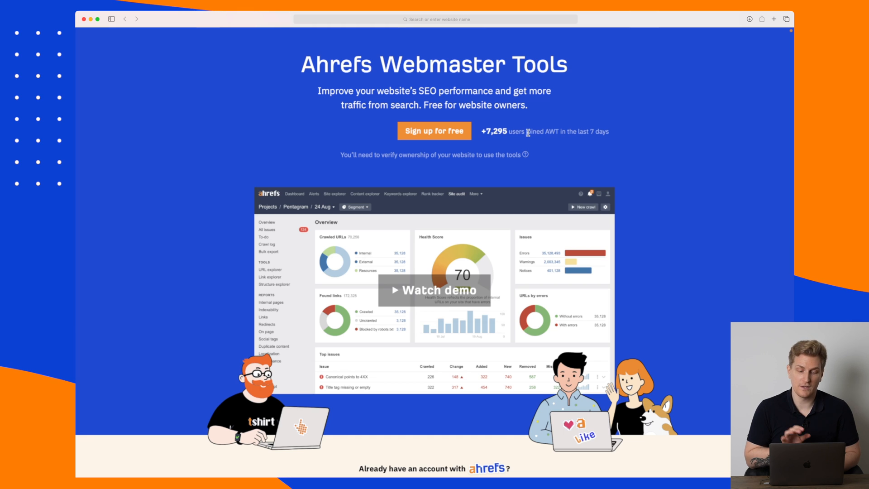
scroll("down", 3)
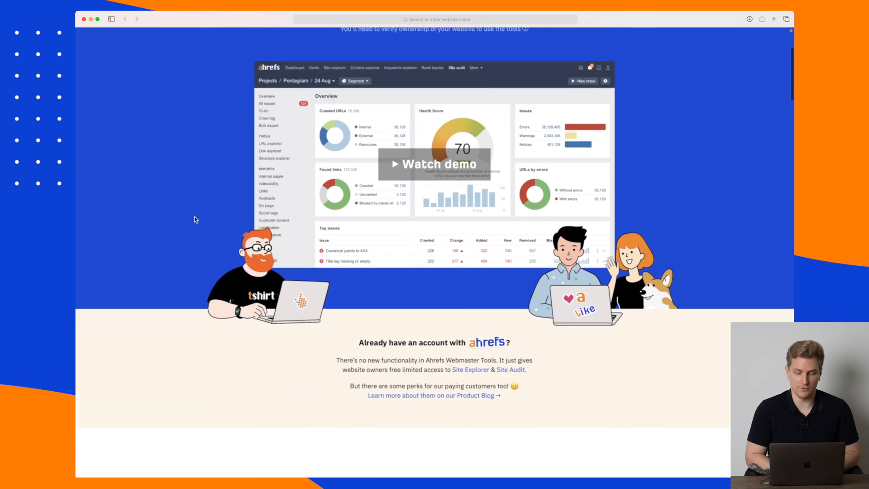
scroll("up", 3)
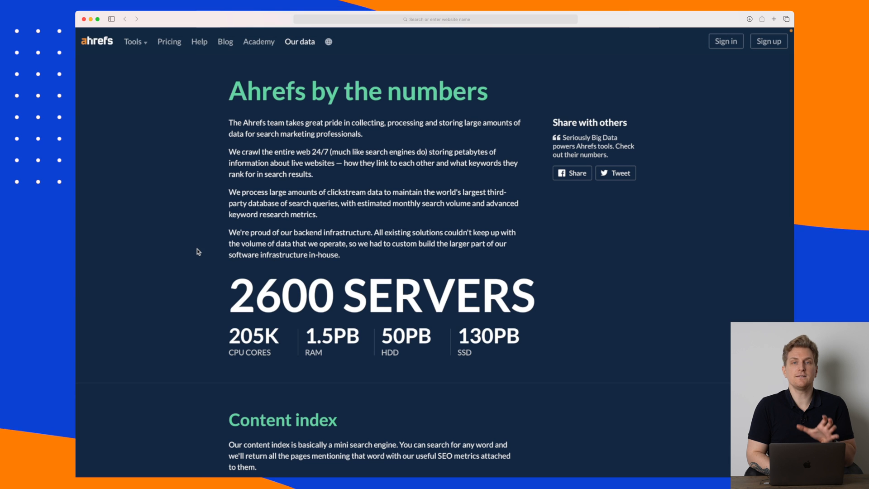
- Scroll the Ahrefs by-the-numbers page down to the Backlink index: 205.4M domains, 399.1B pages, 3.4T backlinks
scroll("down", 3)
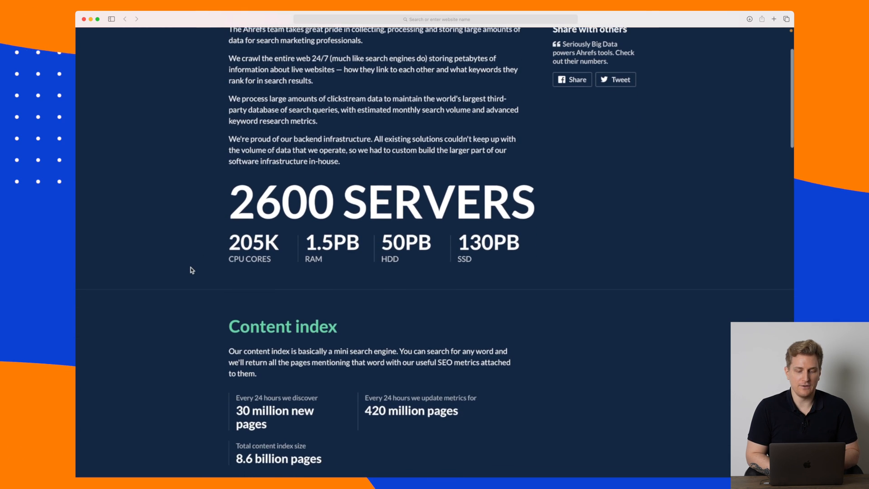
scroll("down", 3)
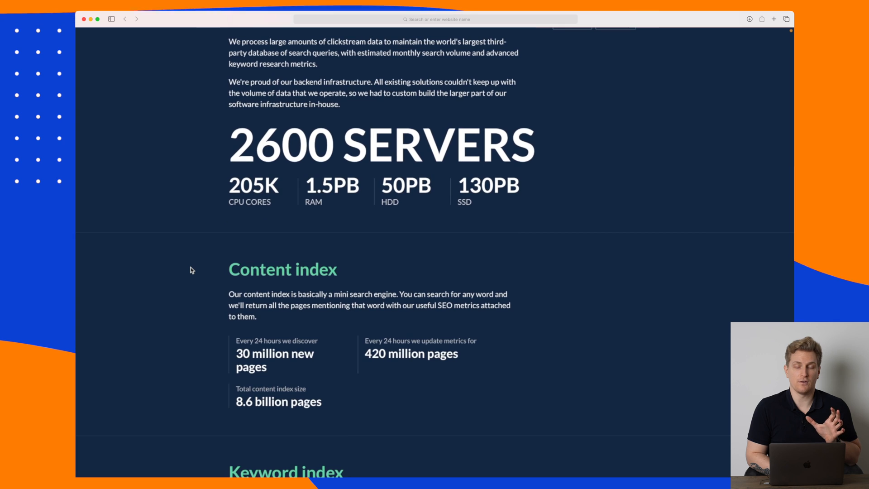
scroll("down", 3)
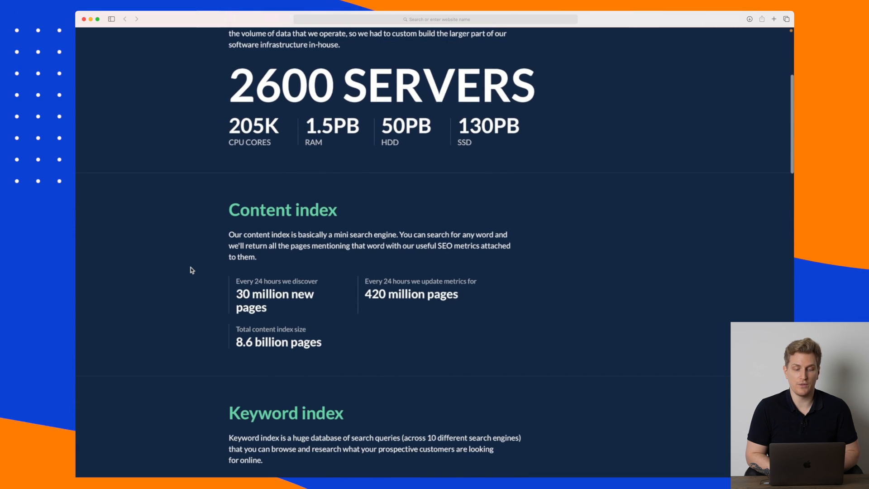
scroll("down", 3)
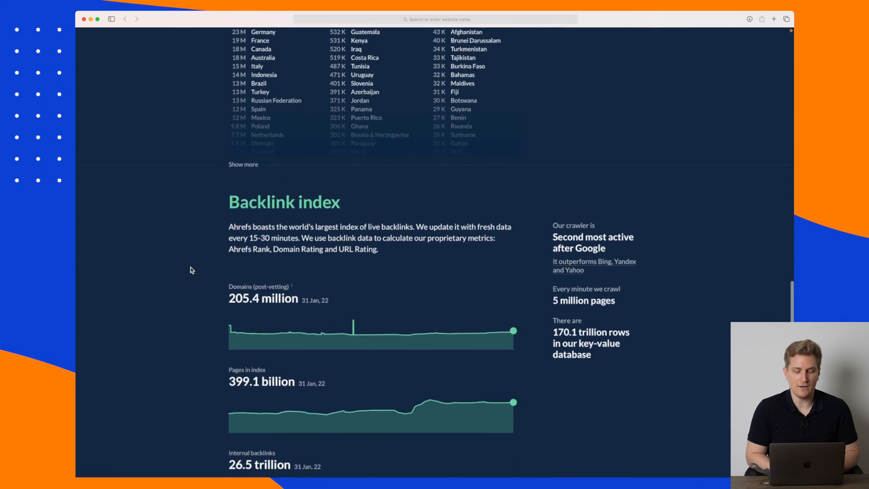
scroll("down", 3)
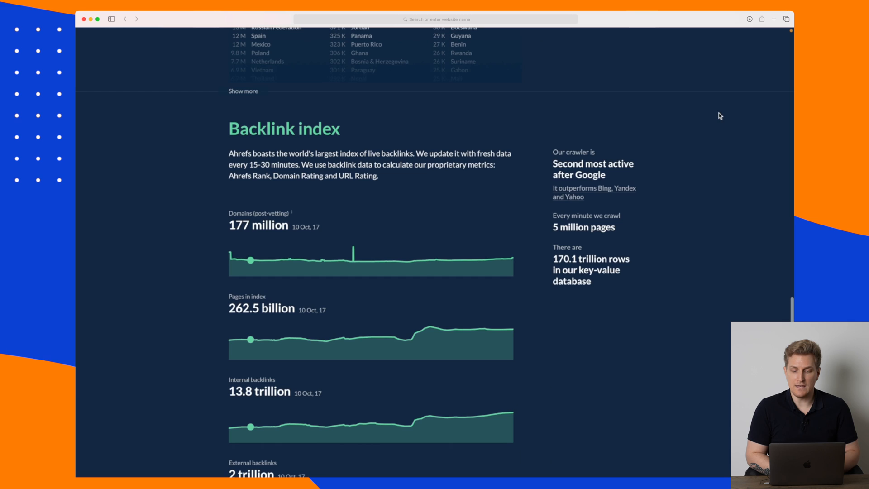
scroll("down", 3)
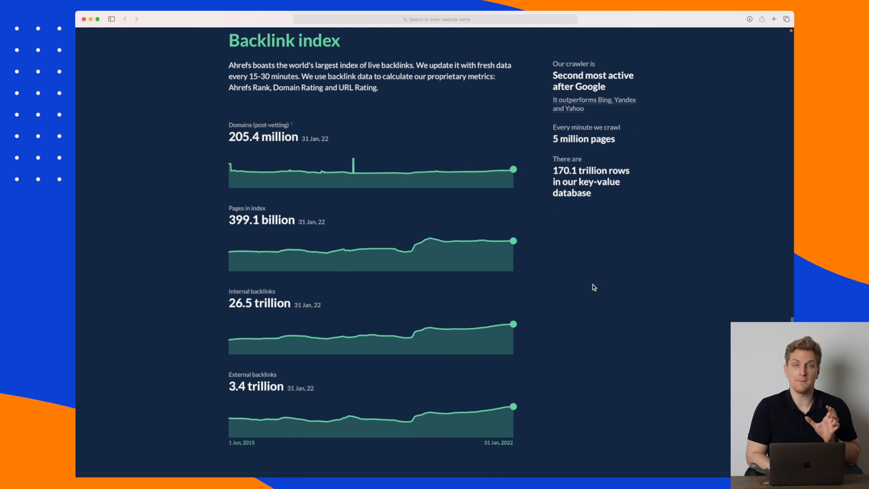
mouse_move(604, 289)
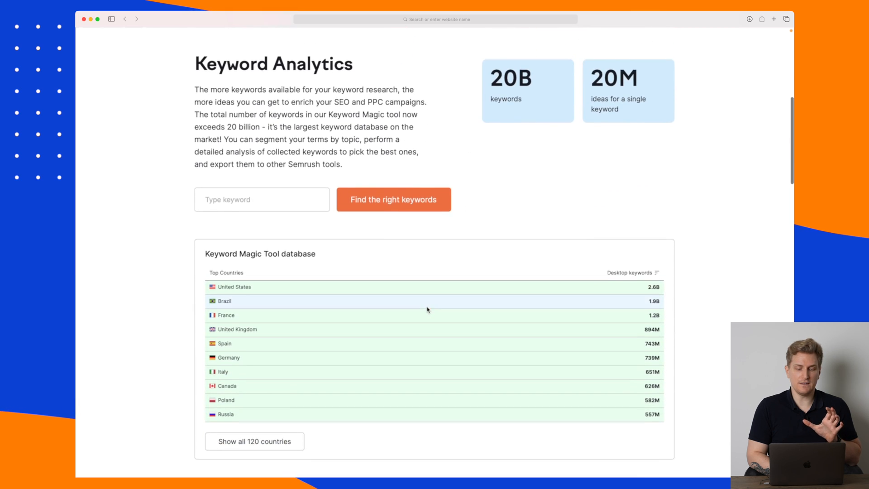
- Review Semrush's data page totals of 20B keywords and 808M domain profiles for comparison
scroll("down", 3)
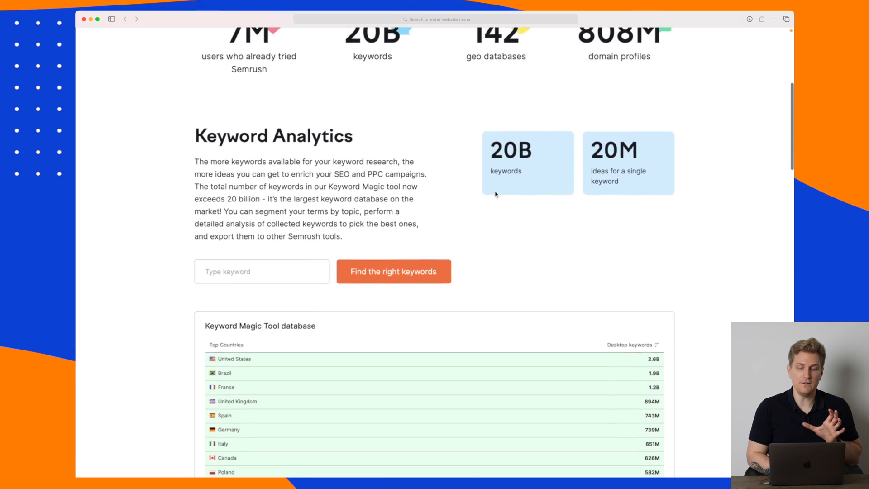
scroll("up", 3)
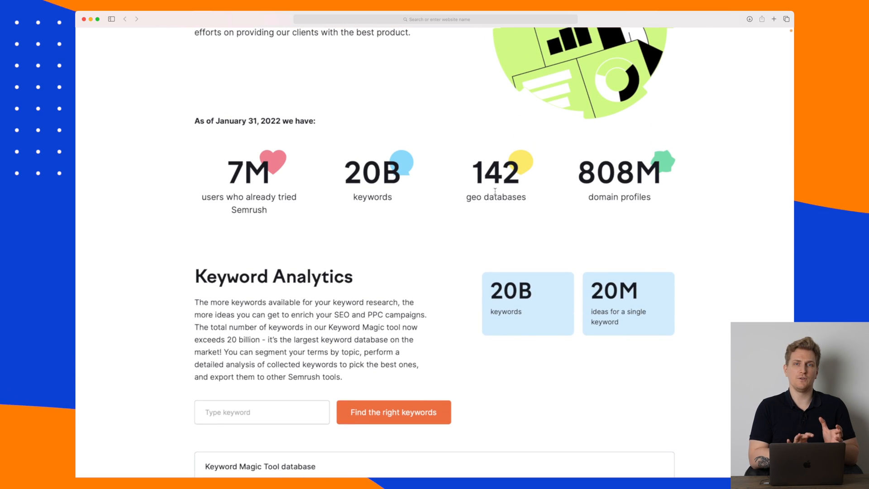
scroll("down", 3)
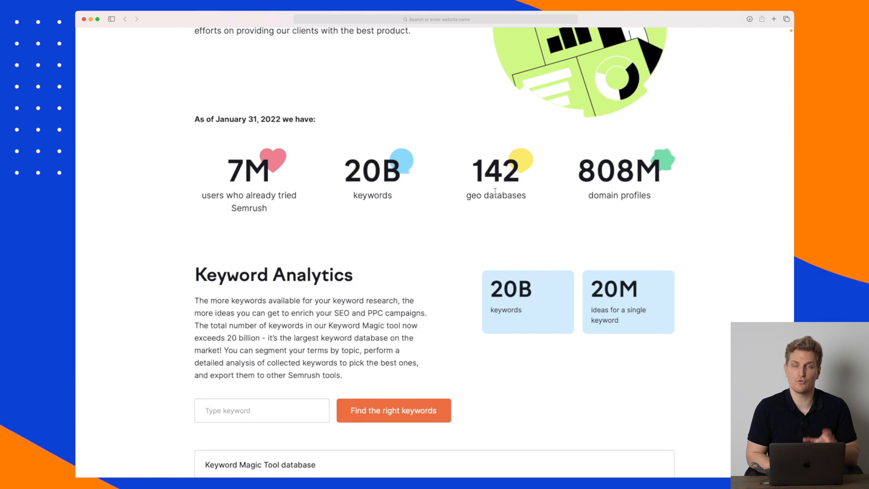
scroll("down", 3)
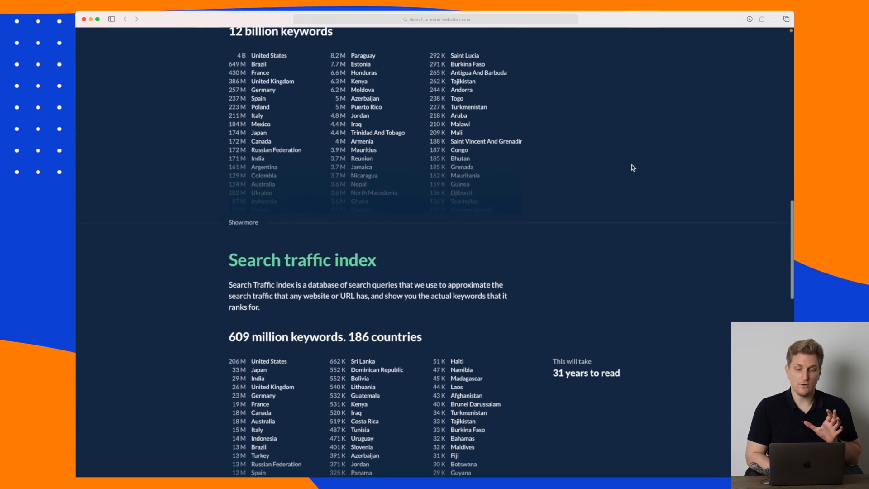
- Scroll the Ahrefs data page to the Keyword index: 12 billion keywords across 10 search engines
scroll("up", 3)
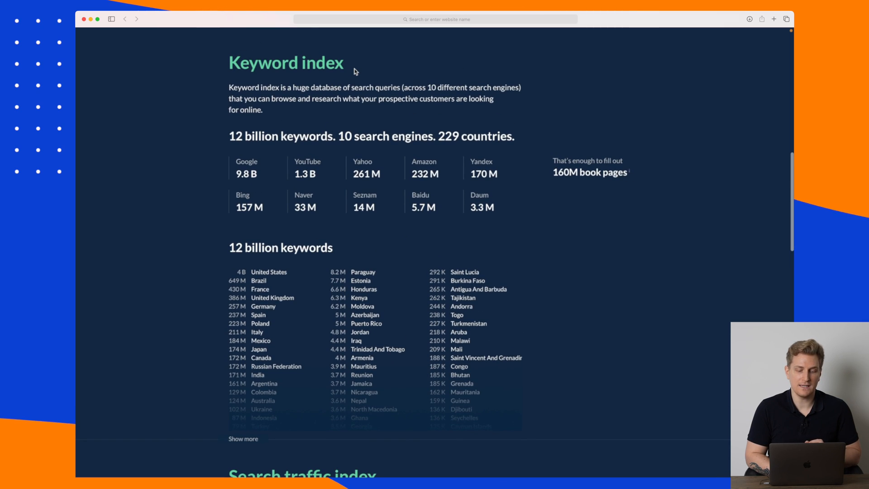
mouse_move(241, 240)
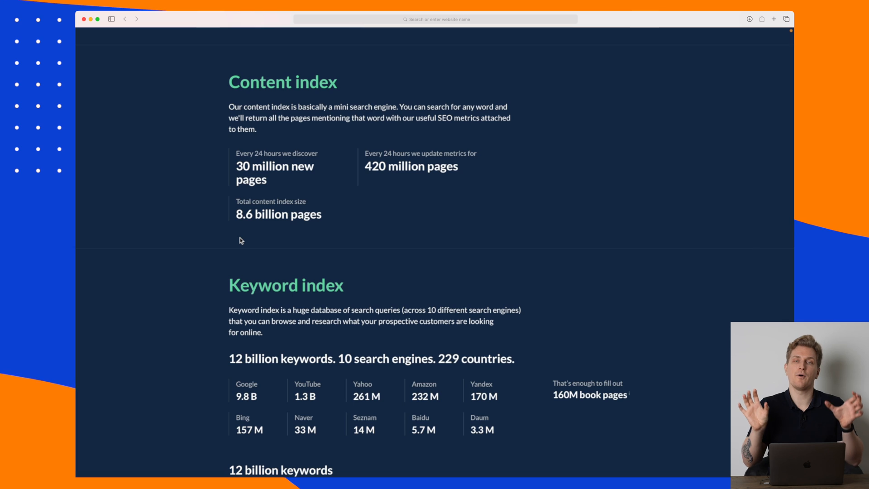
scroll("down", 3)
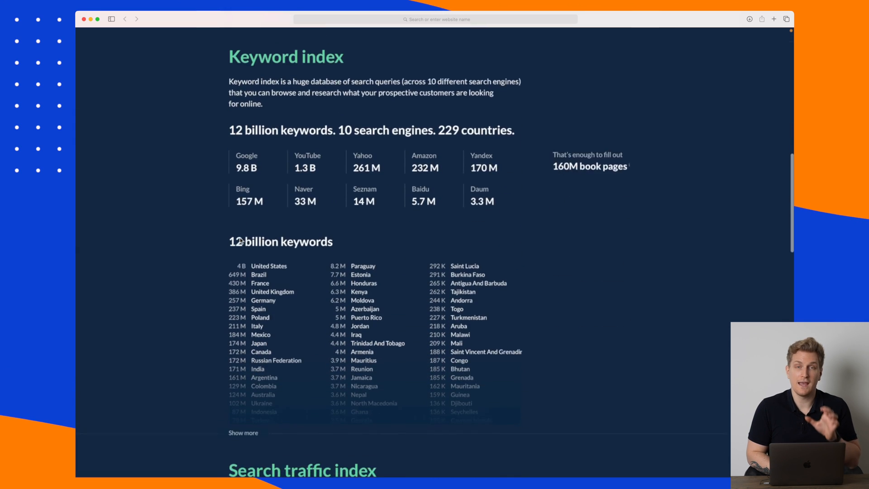
scroll("down", 3)
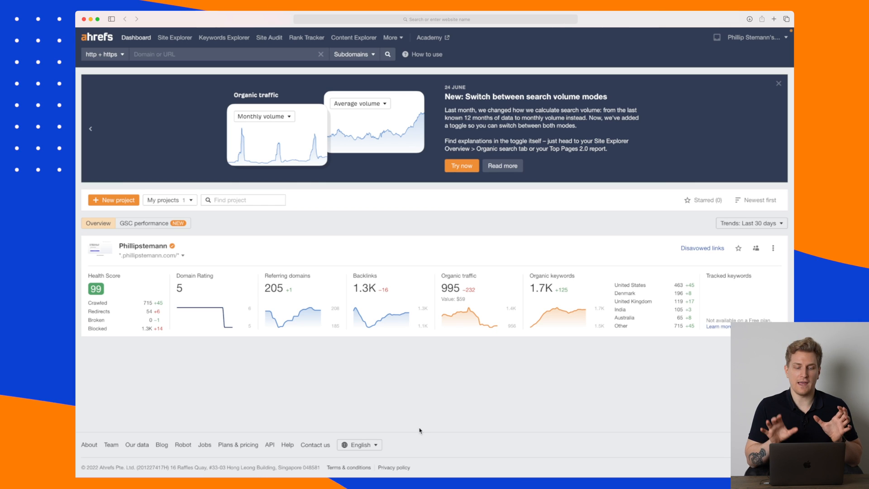
mouse_move(272, 372)
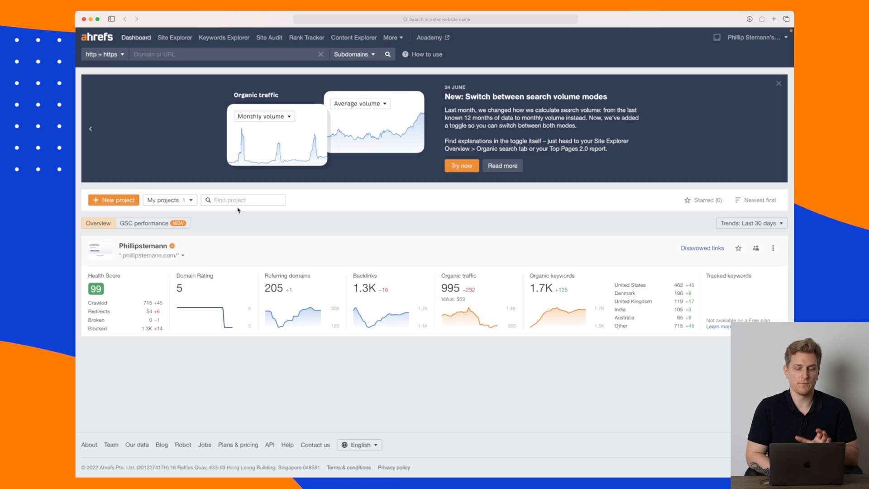
mouse_move(174, 38)
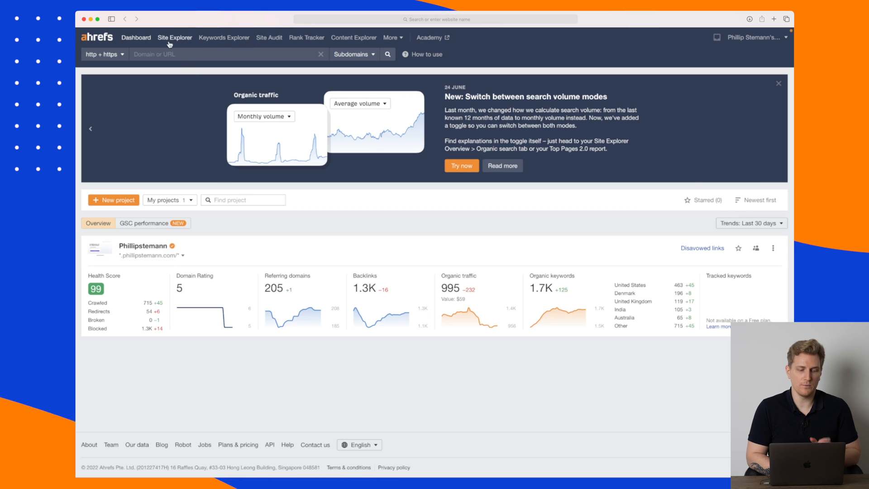
mouse_move(224, 37)
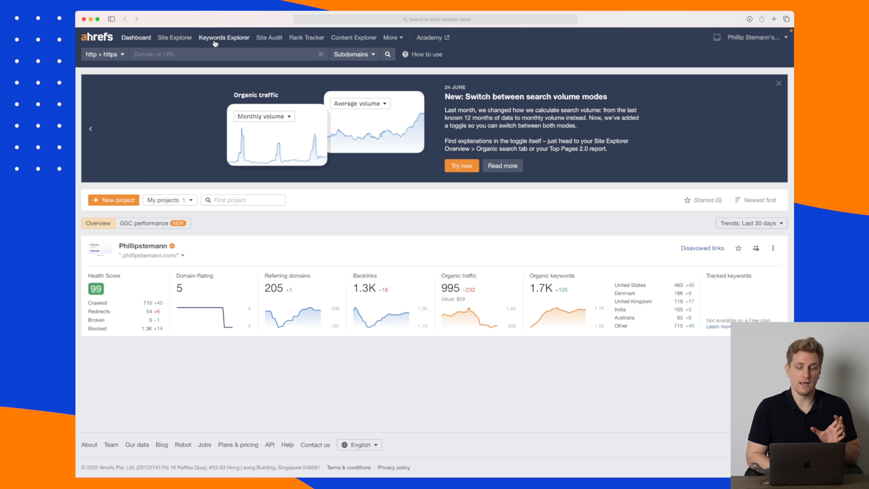
mouse_move(213, 93)
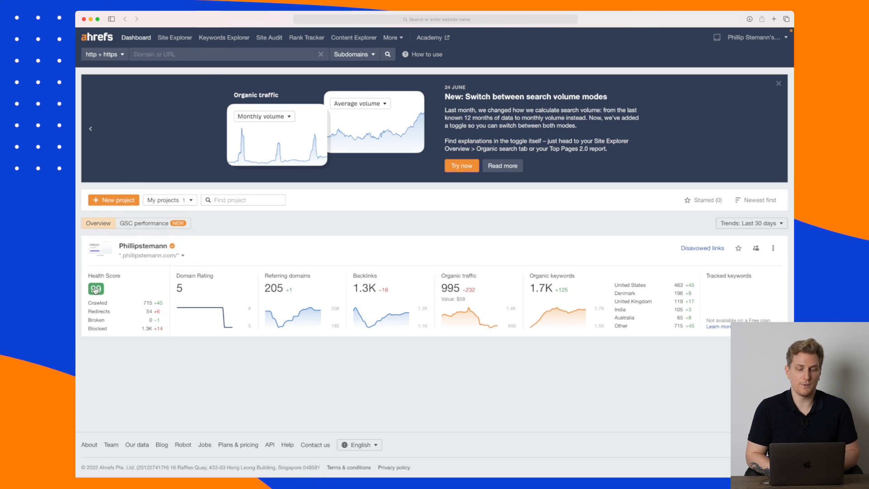
- In the Site Audit All issues list, expand 'Canonical points to redirect' and highlight its how-to-fix advice
left_click(269, 37)
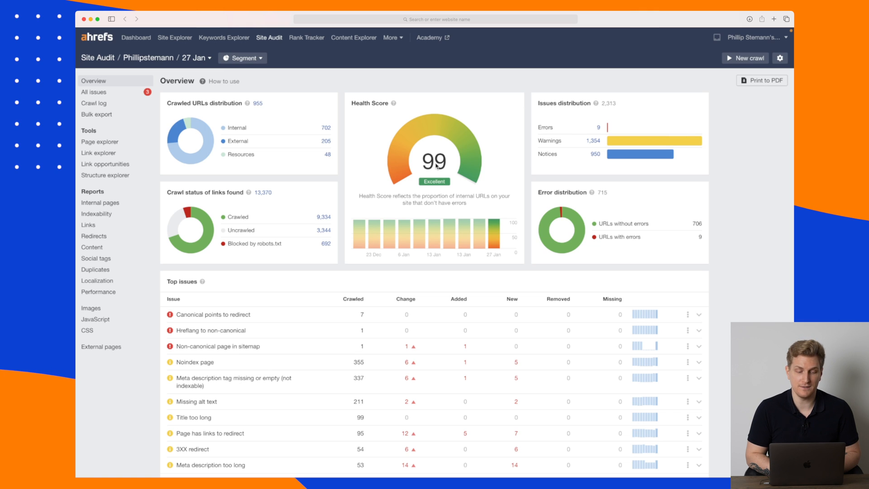
mouse_move(128, 96)
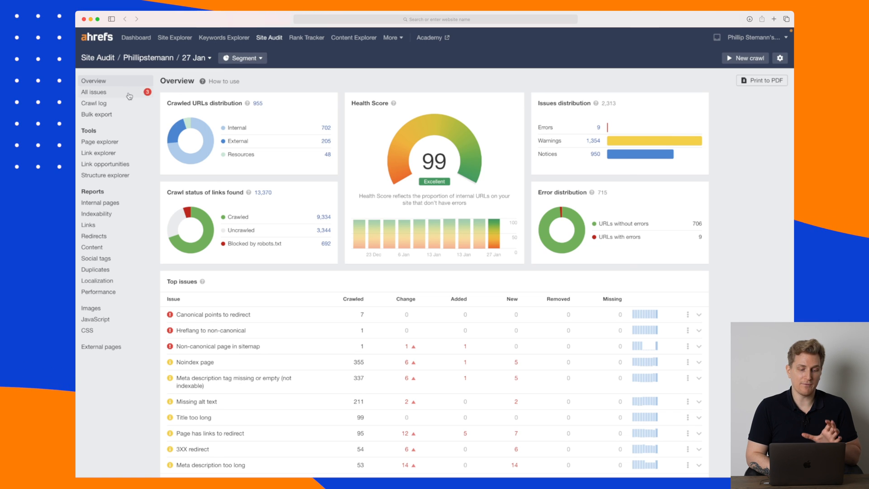
left_click(94, 93)
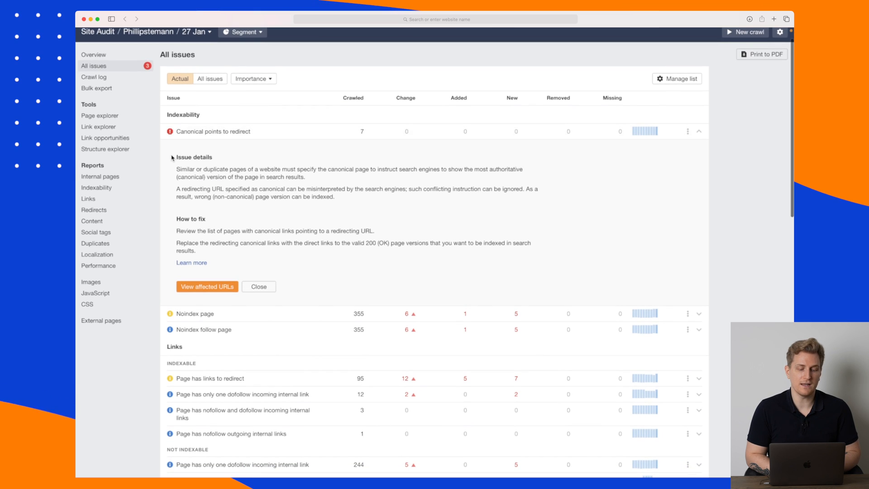
left_click_drag(177, 170, 244, 176)
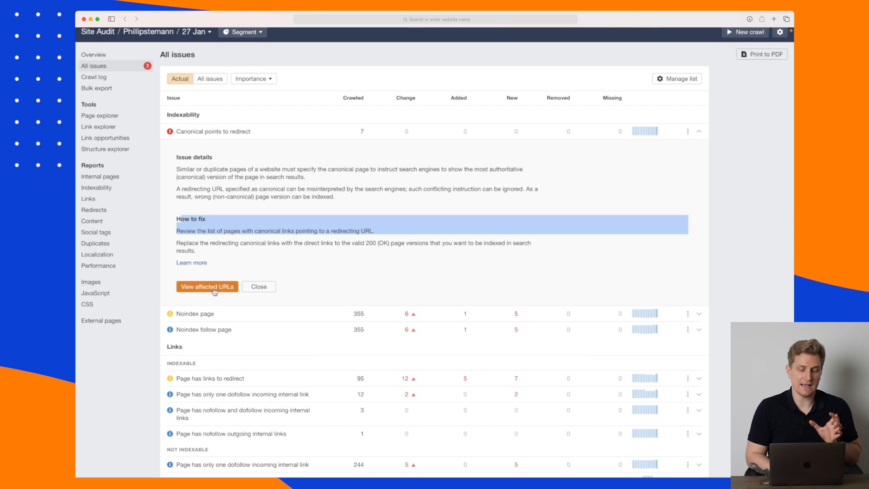
- View the 7 affected URLs whose canonical points to a 301 redirect
left_click(207, 287)
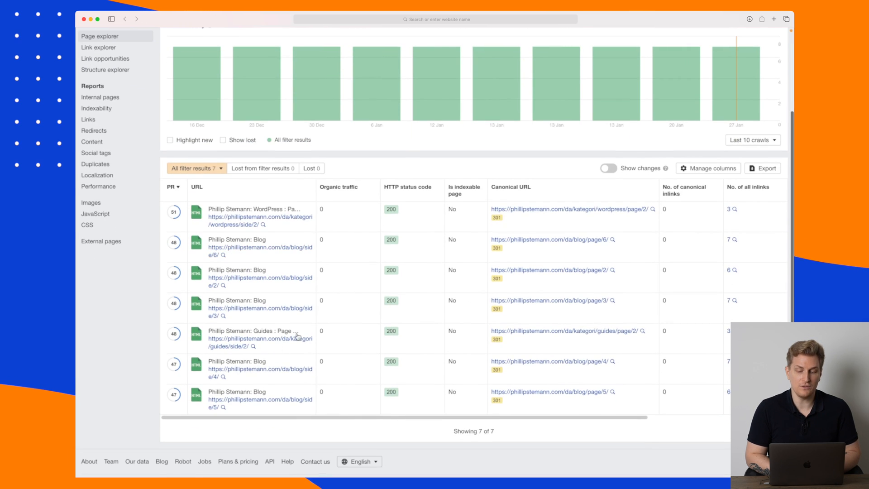
mouse_move(351, 294)
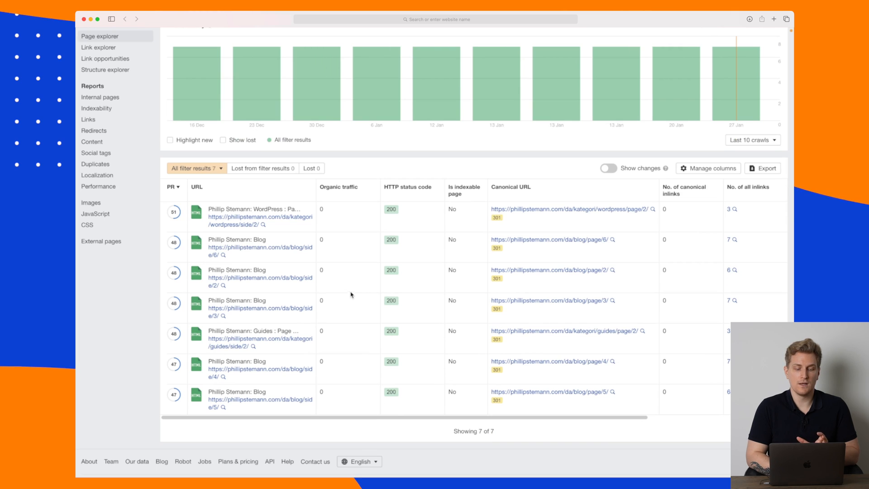
mouse_move(459, 233)
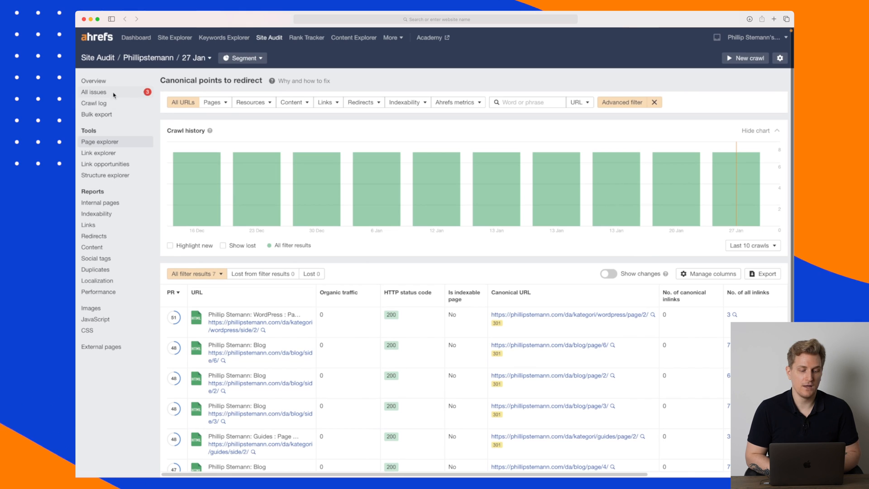
- Return to the full All issues list and scroll through indexability, links, redirects, content, performance and image issues
left_click(93, 91)
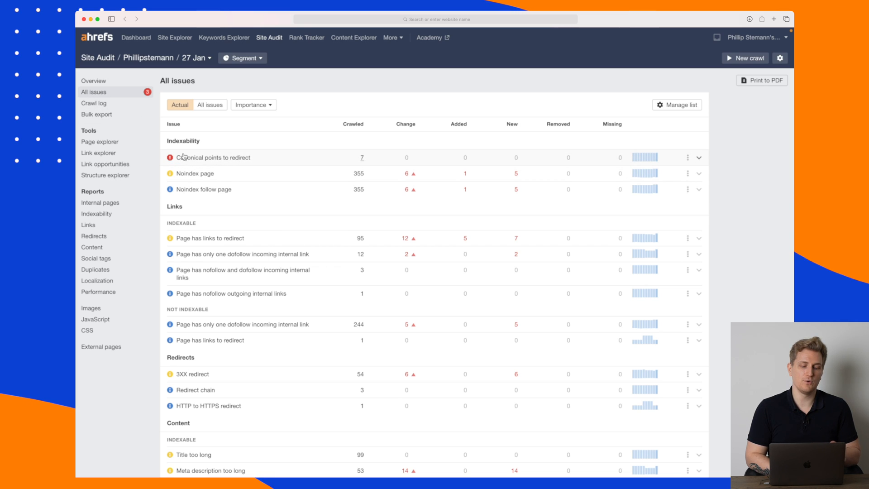
scroll("down", 3)
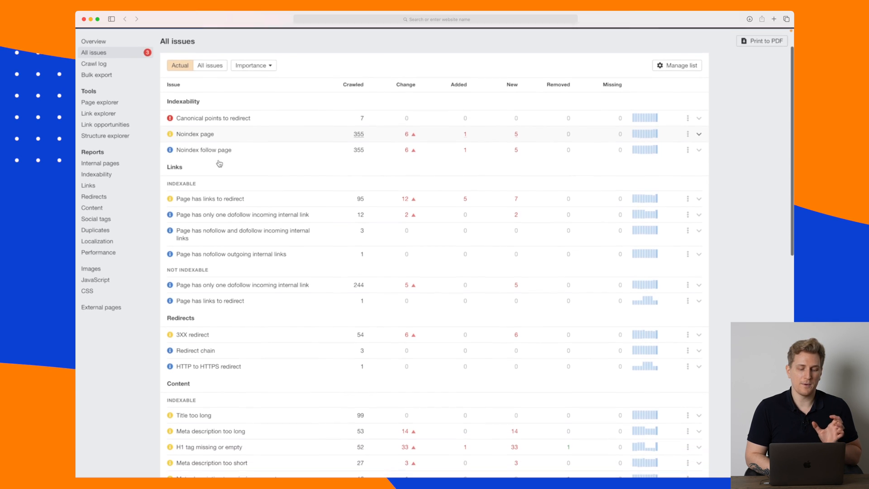
scroll("down", 3)
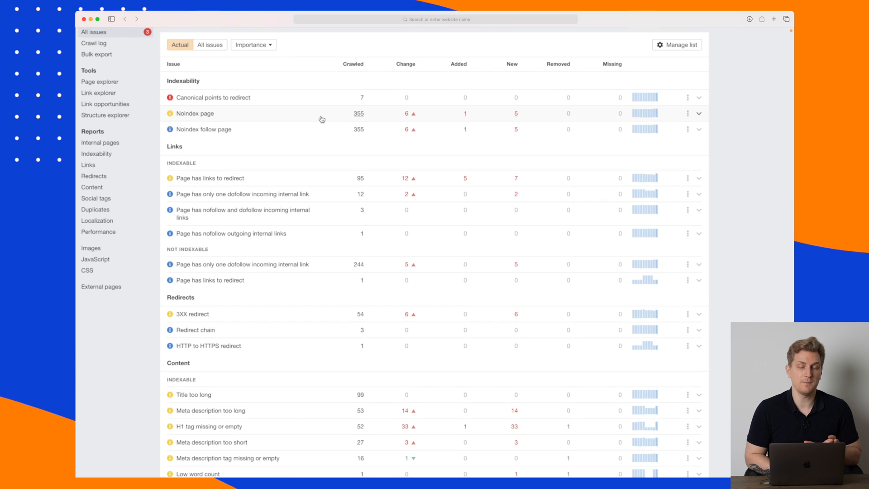
mouse_move(298, 117)
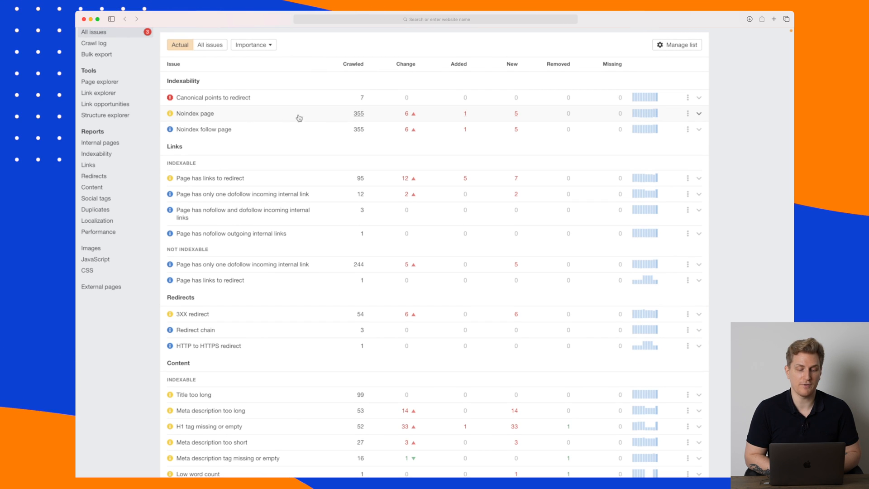
mouse_move(219, 115)
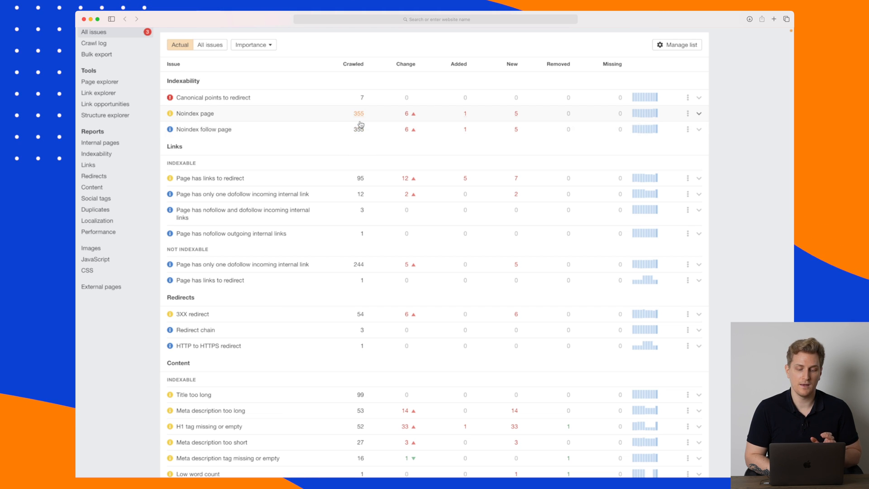
scroll("down", 3)
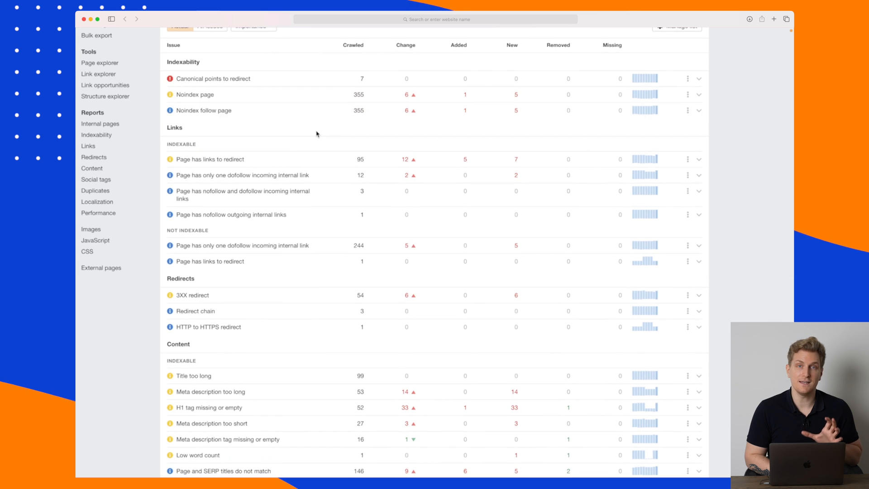
scroll("down", 3)
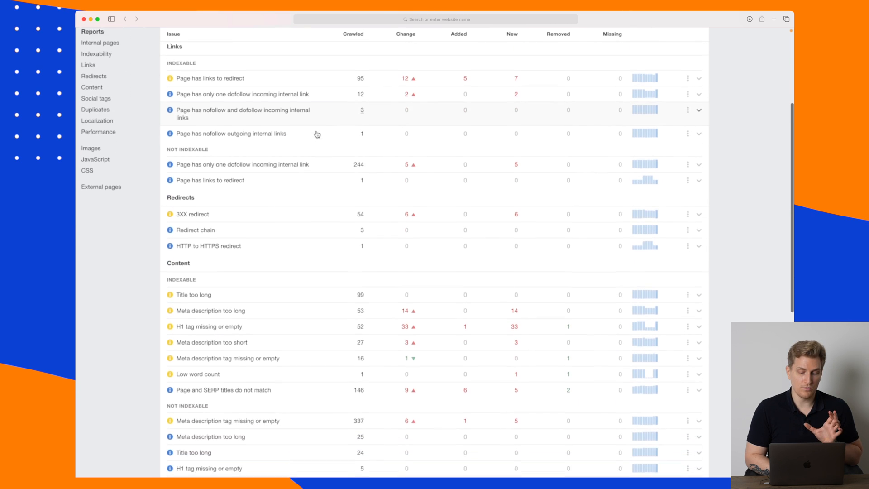
scroll("down", 3)
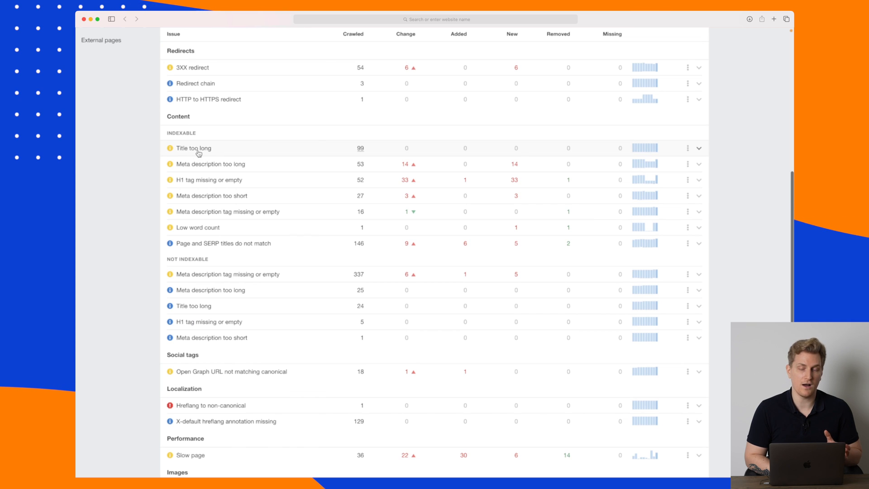
mouse_move(361, 147)
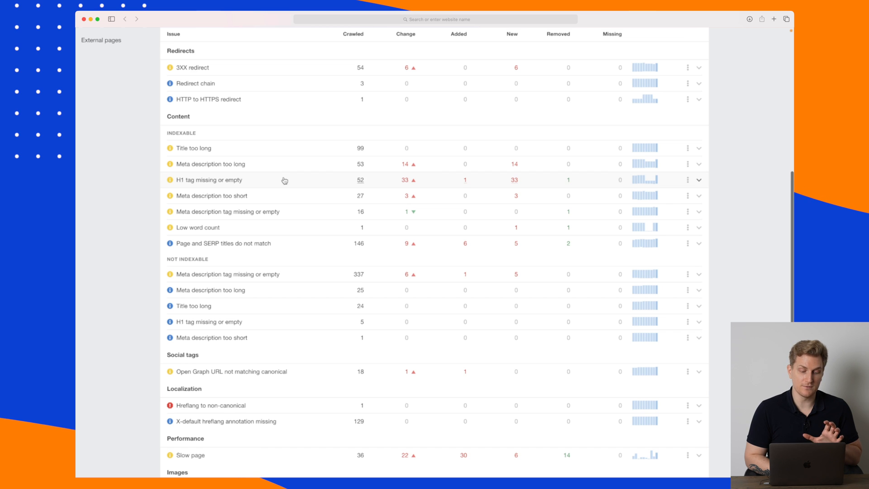
scroll("down", 3)
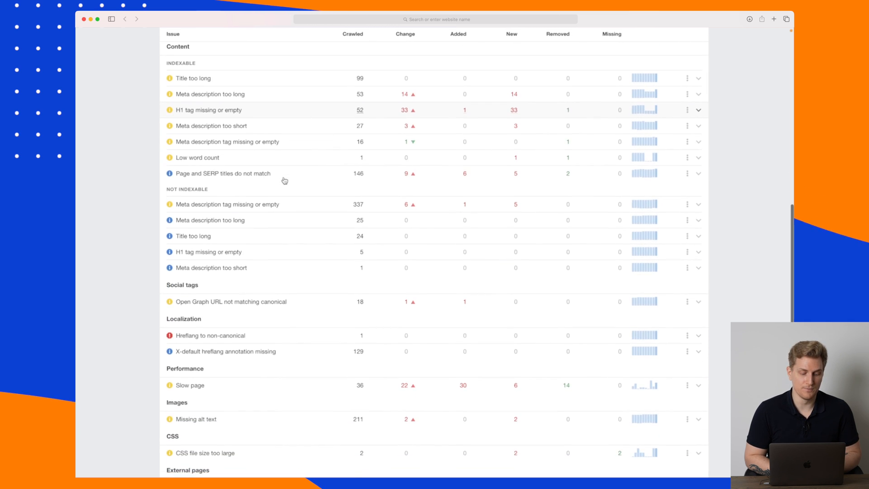
scroll("down", 3)
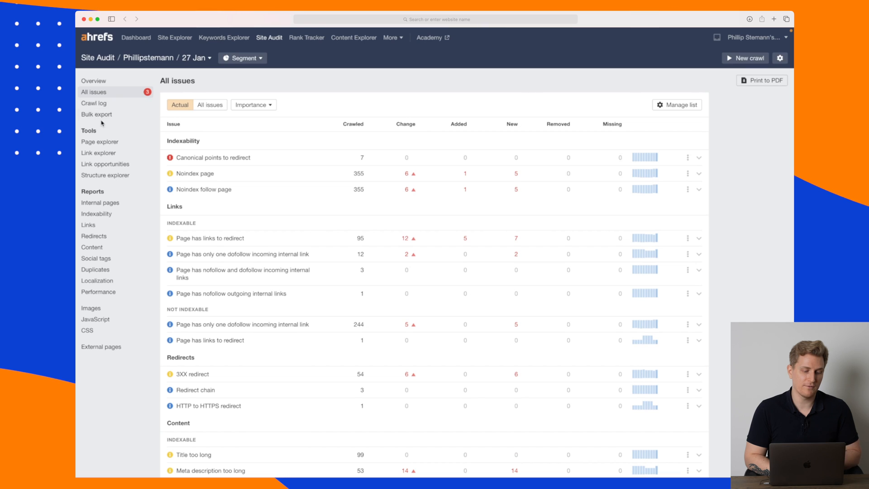
- View the 27 Jan crawl log (955 URLs crawled) and highlight the 648 of 10,000 billed pages limit
left_click(93, 103)
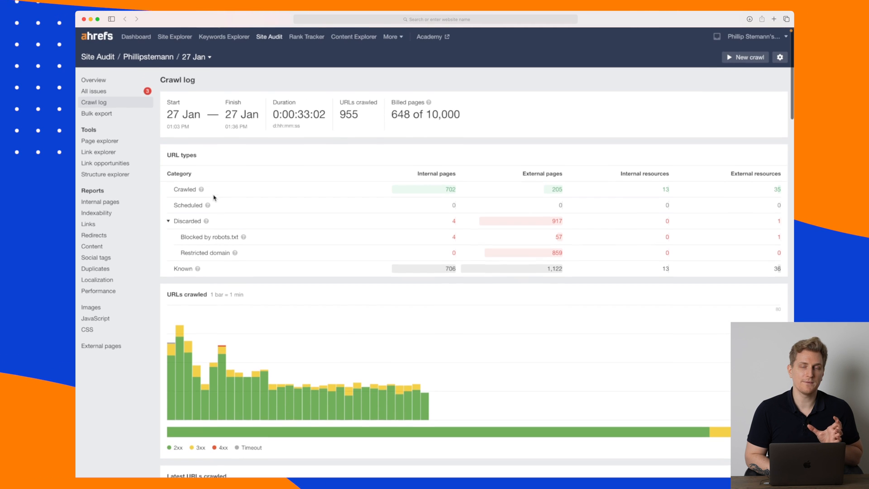
scroll("down", 3)
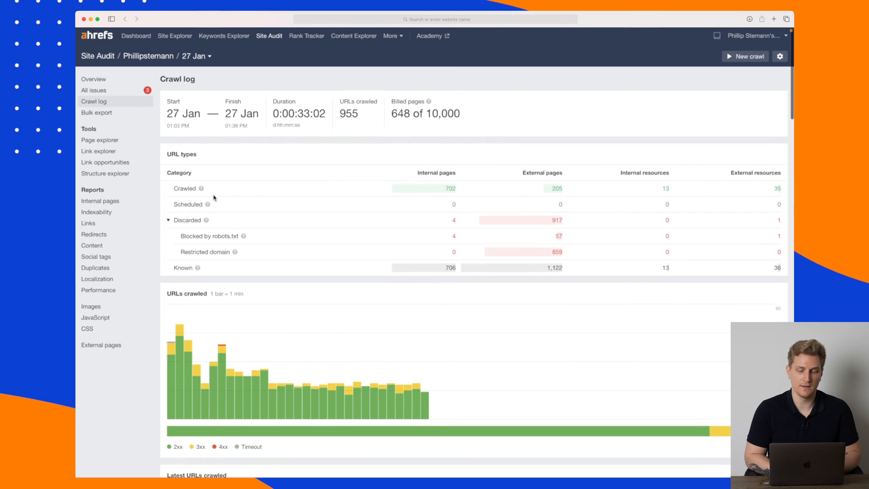
double_click(443, 114)
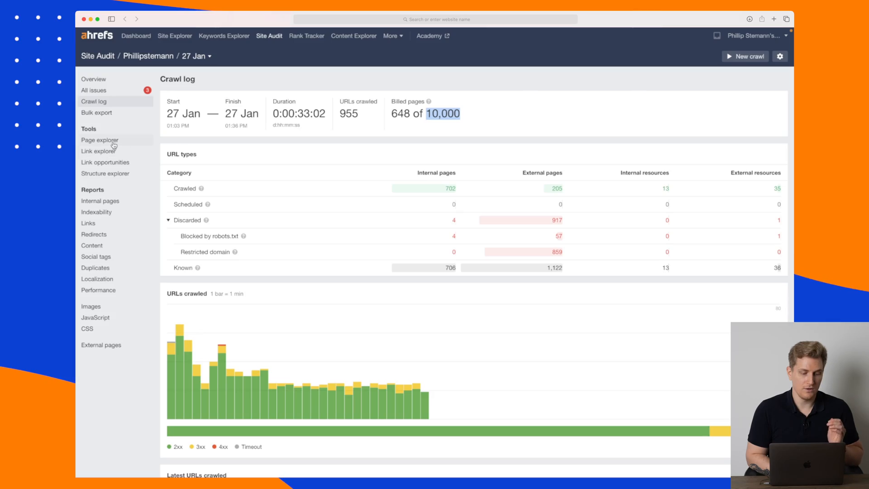
- Browse the Page explorer list of crawled pages and the Link explorer list of crawled links
left_click(100, 142)
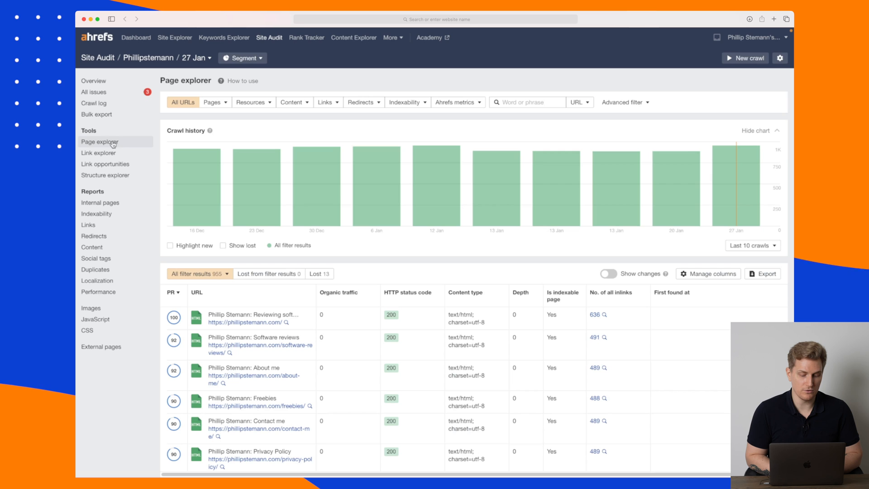
scroll("down", 3)
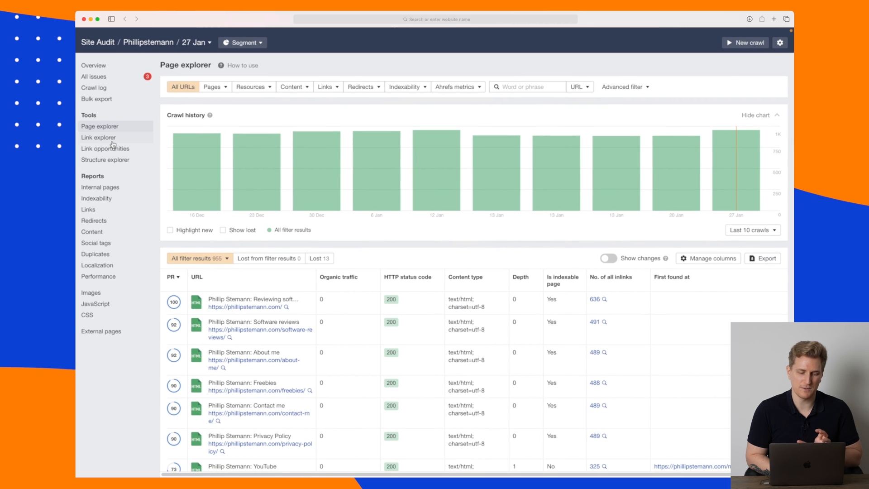
left_click(98, 138)
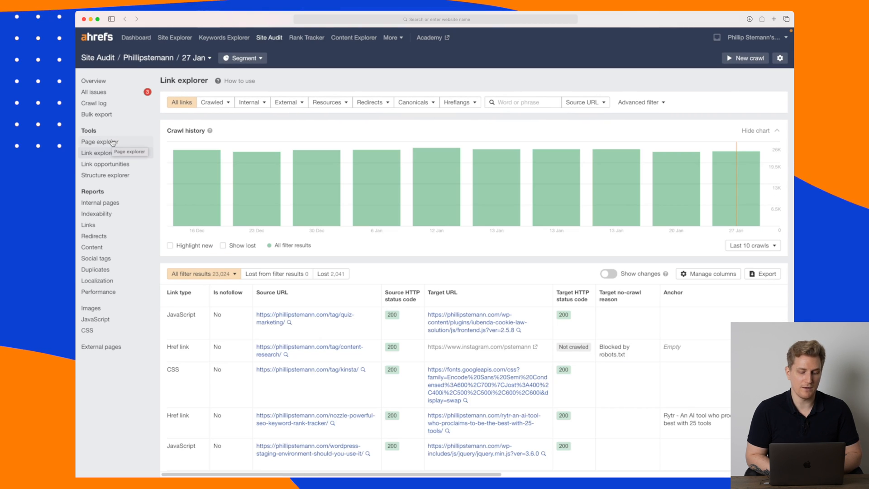
scroll("down", 3)
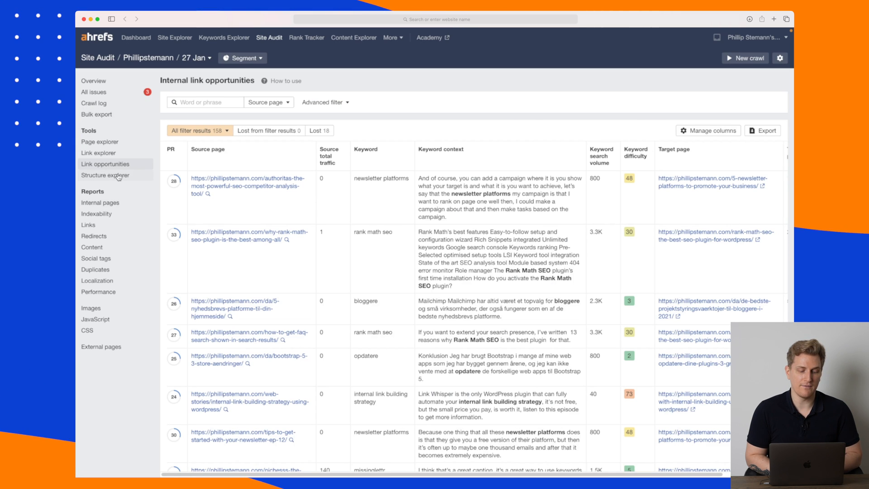
- In Structure explorer, expand the phillipstemann.com folder into subfolders with HTTP status bars
left_click(105, 175)
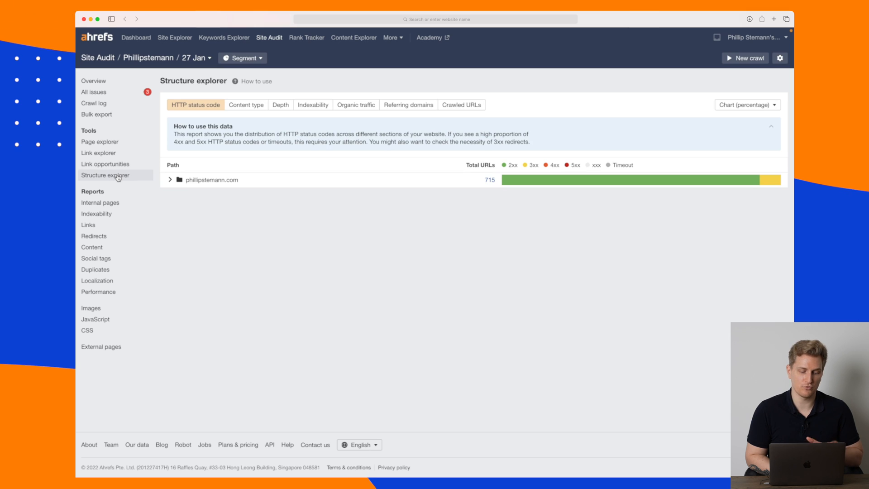
left_click(170, 179)
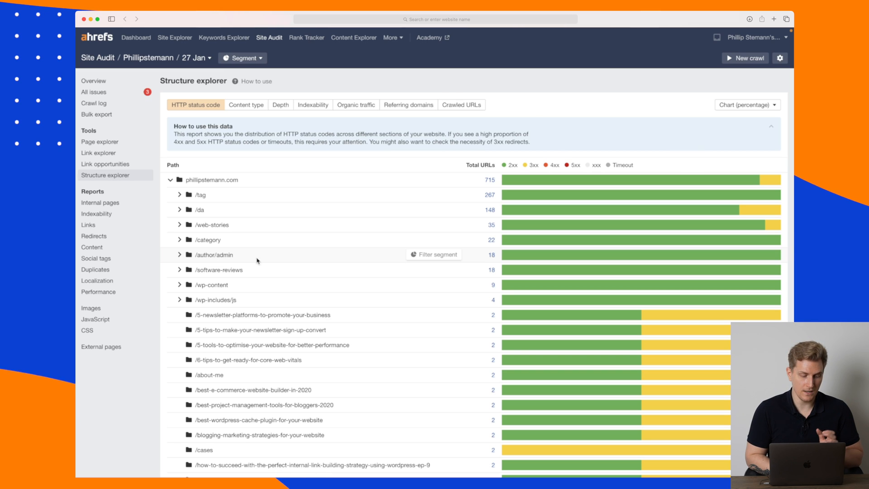
- View the Images report, then the JavaScript report with 24 crawled scripts and 1 blocked by robots.txt
left_click(92, 308)
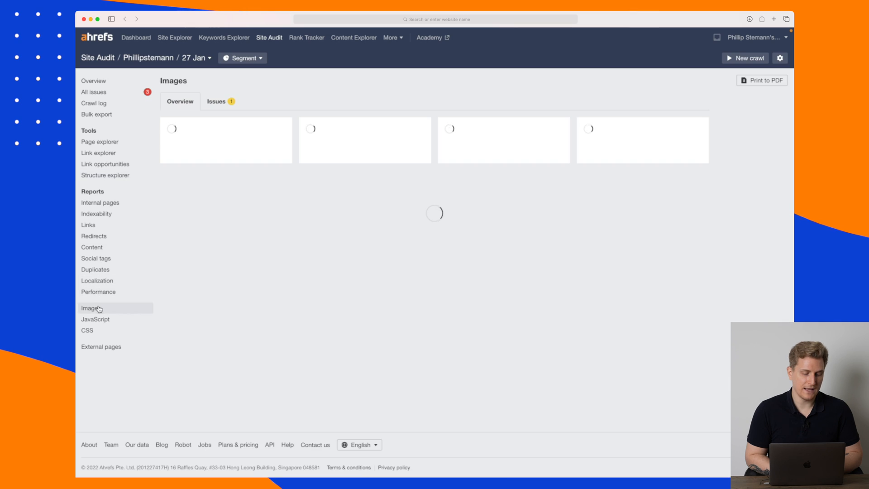
left_click(95, 318)
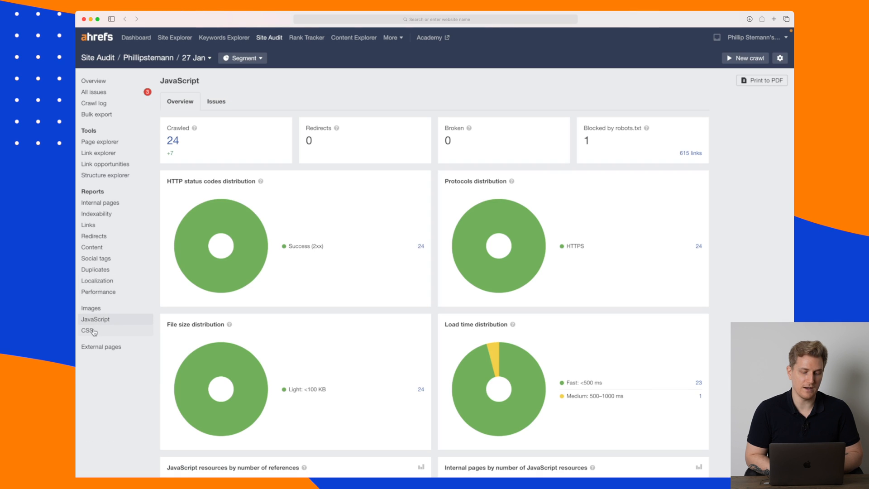
mouse_move(319, 81)
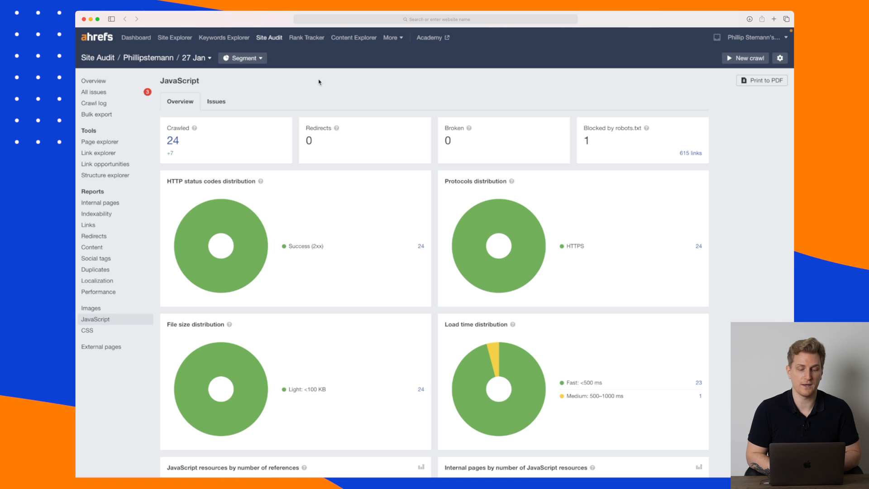
mouse_move(307, 38)
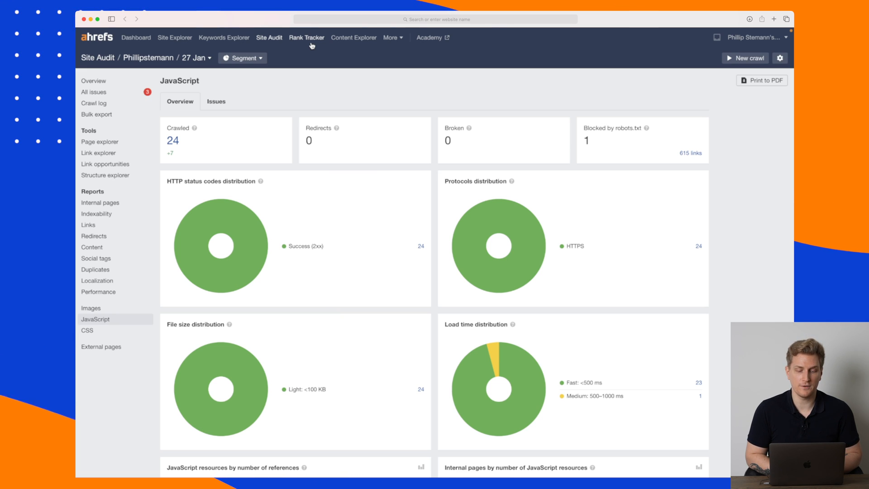
- After a brief Rank Tracker stop, enter phillipstemann.com as the Site Explorer domain
left_click(306, 37)
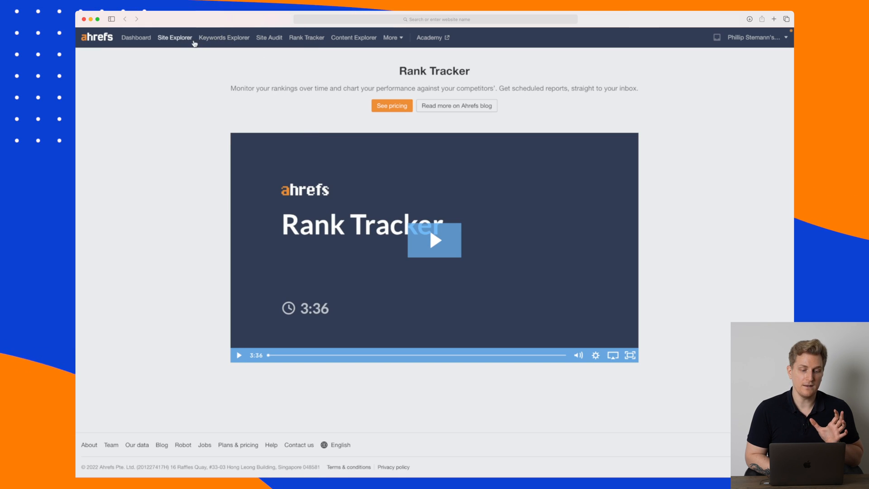
left_click(175, 37)
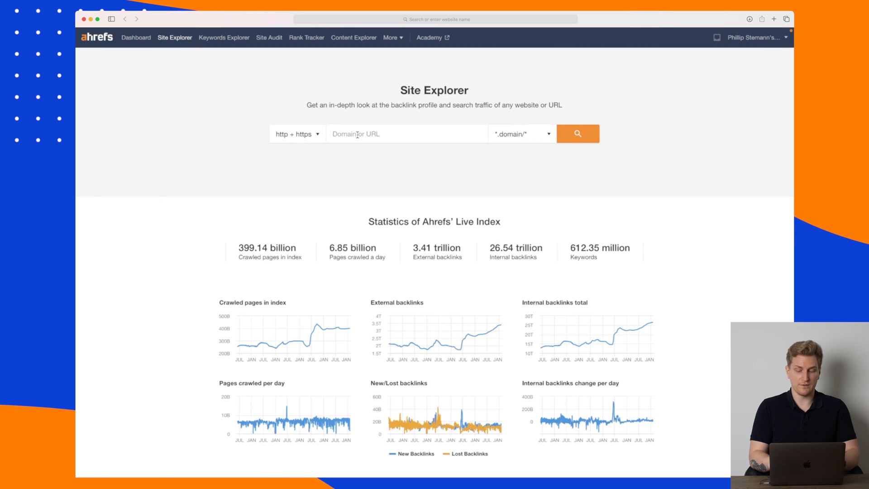
type("phillipstemann")
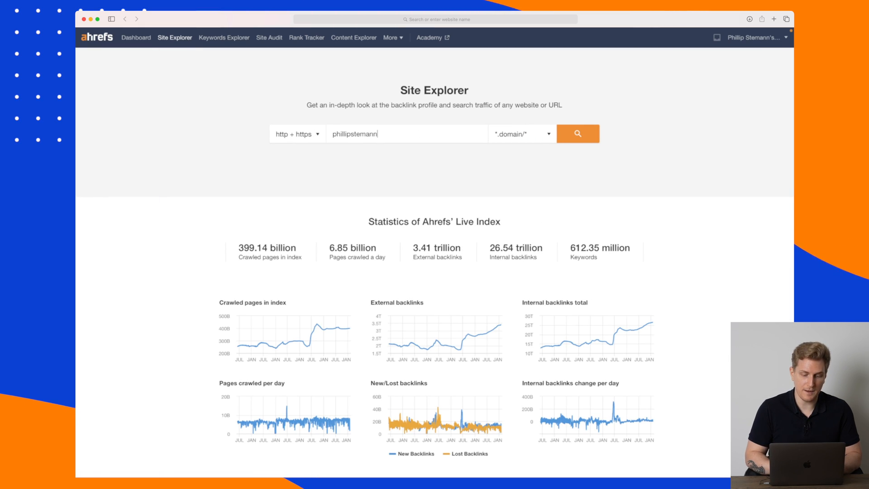
type(".com")
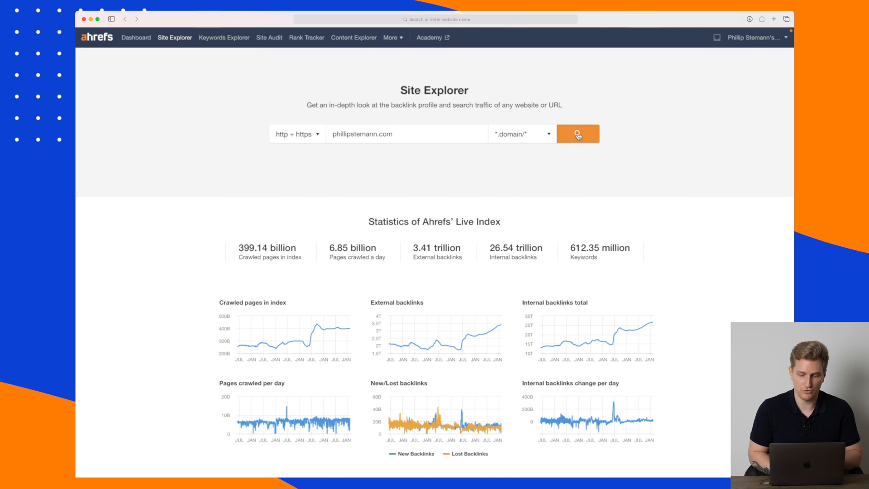
- Run the phillipstemann.com analysis and review the overview: DR 5, 1.29K backlinks, 205 referring domains, anchors
left_click(579, 134)
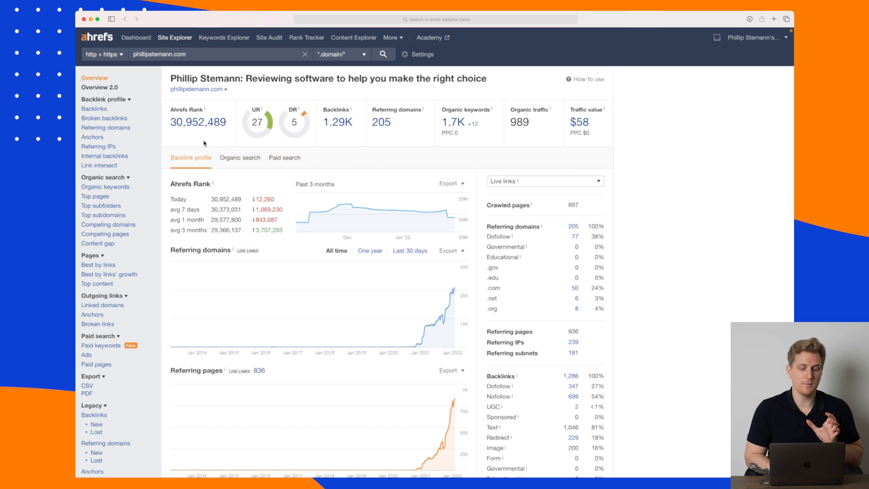
mouse_move(234, 132)
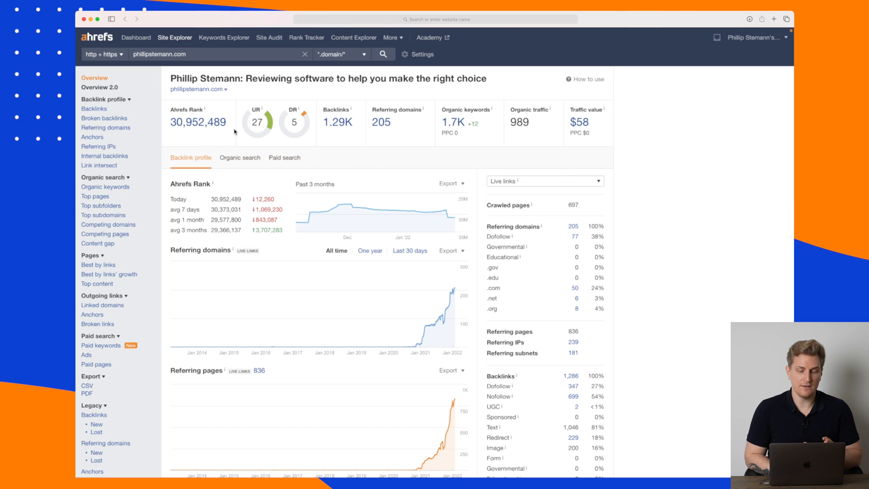
mouse_move(291, 126)
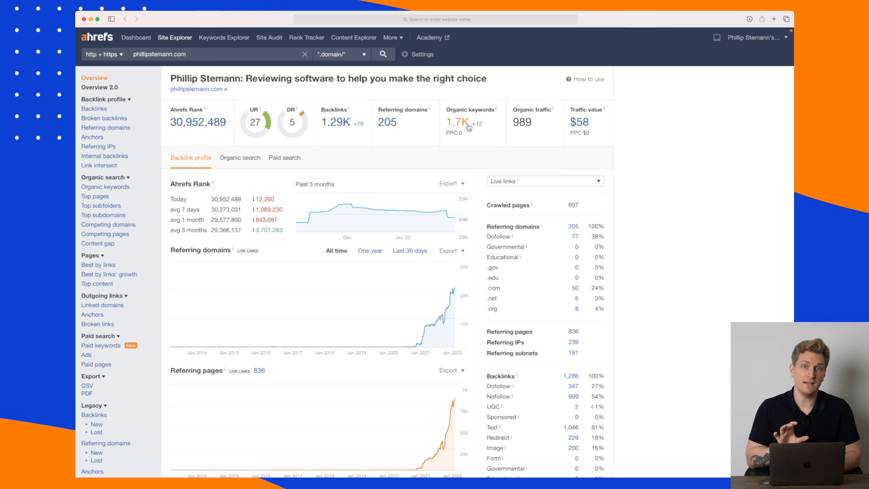
mouse_move(534, 120)
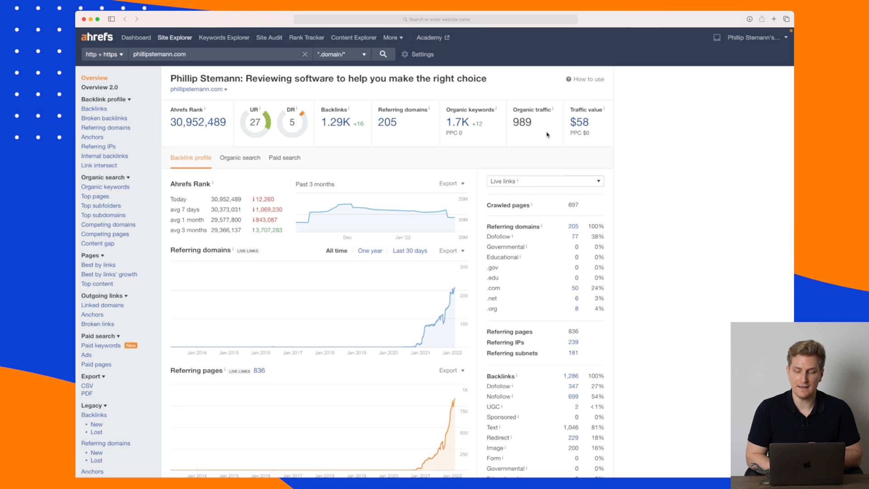
scroll("down", 3)
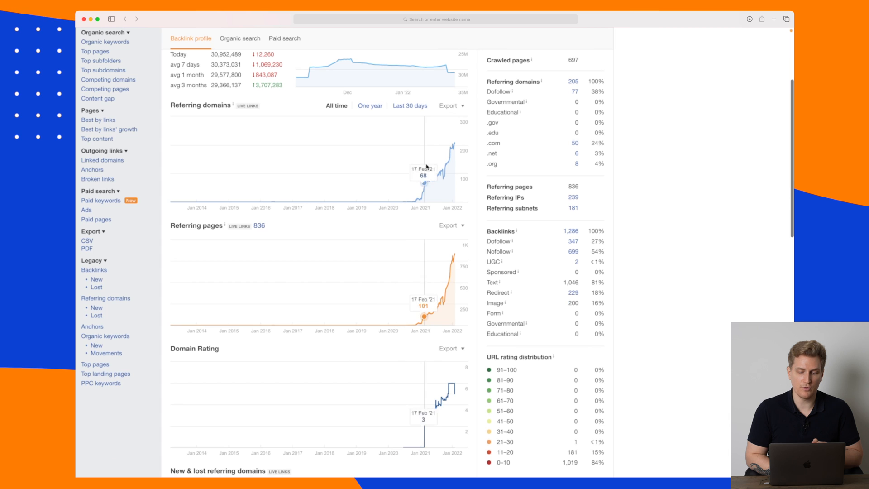
scroll("down", 3)
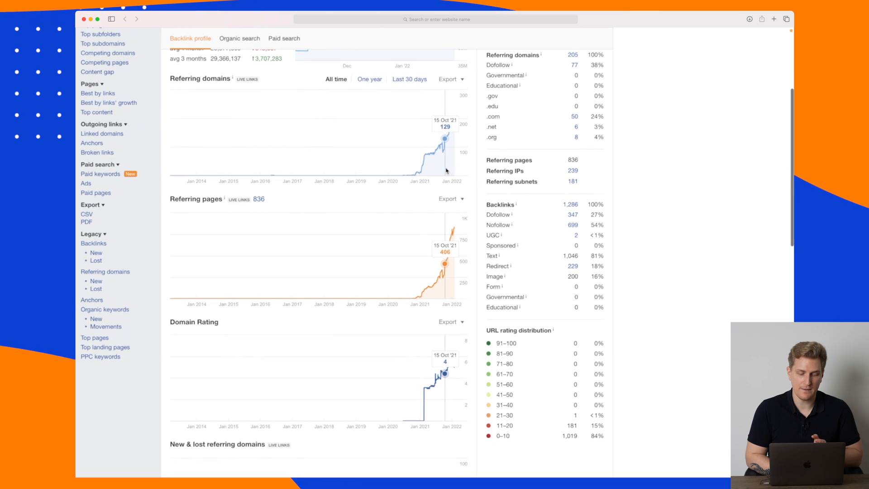
scroll("down", 3)
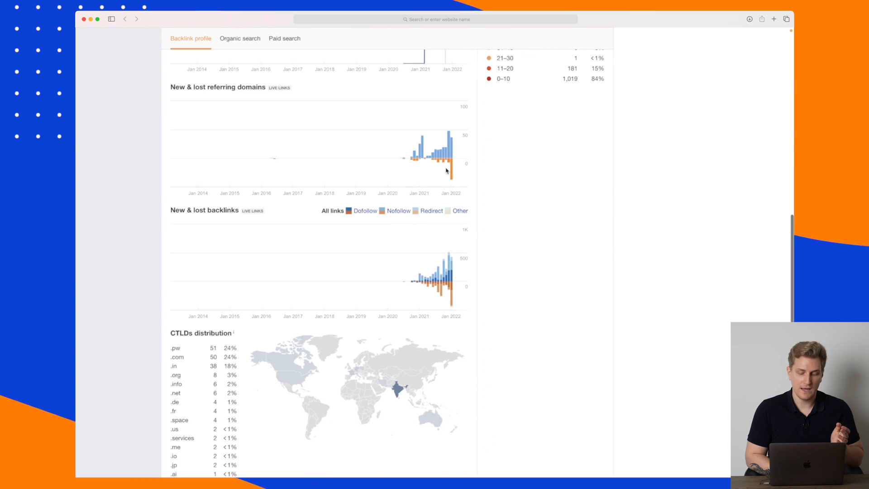
scroll("down", 3)
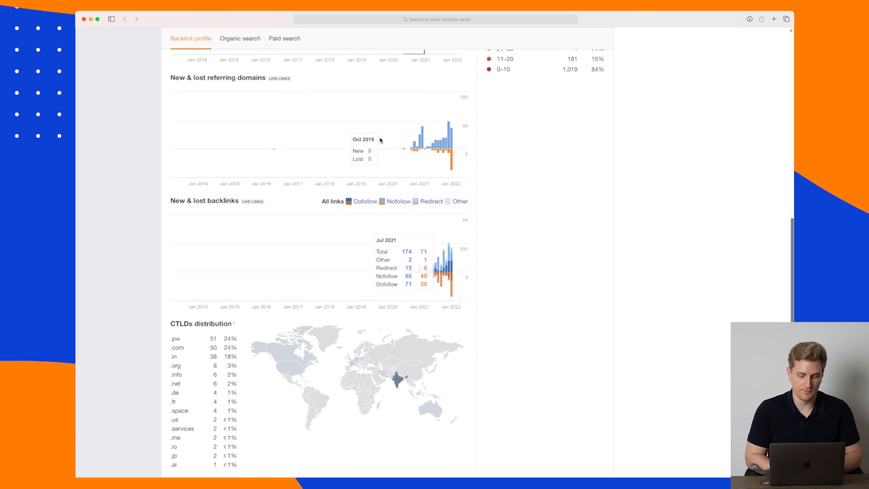
scroll("down", 3)
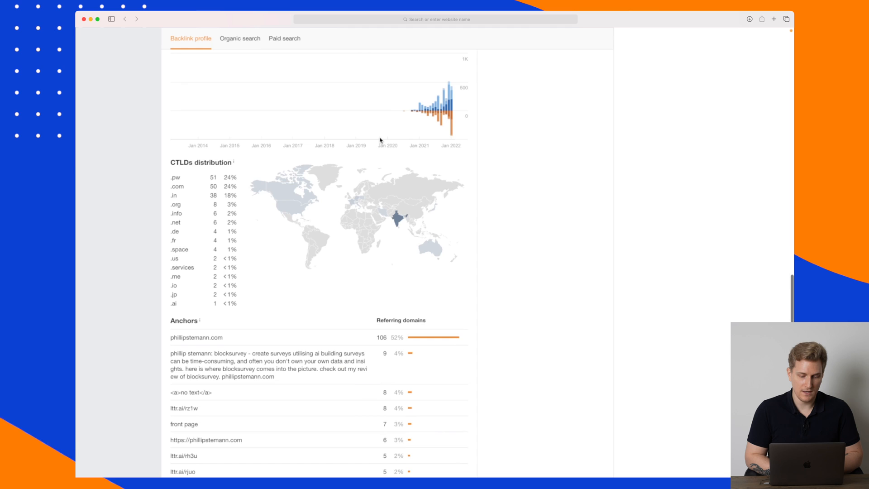
scroll("down", 3)
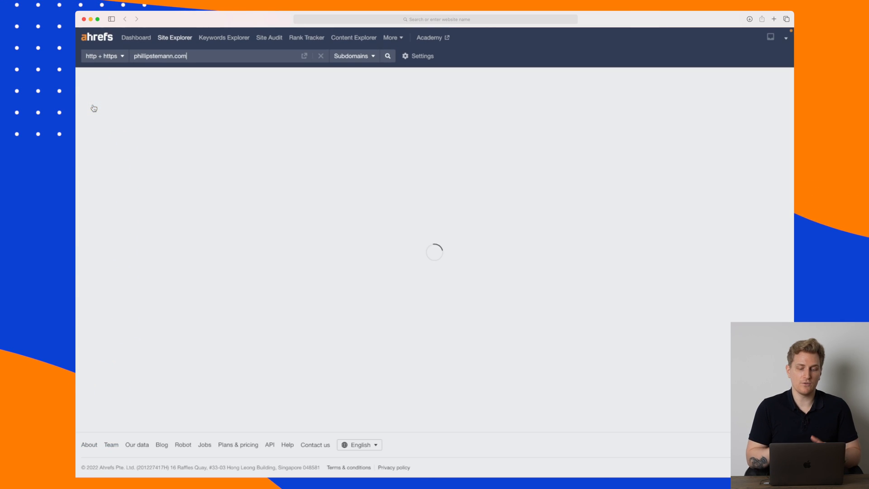
- Browse the Backlinks report's 389 link groups, then view Broken backlinks, which shows a paywall preview
left_click(386, 55)
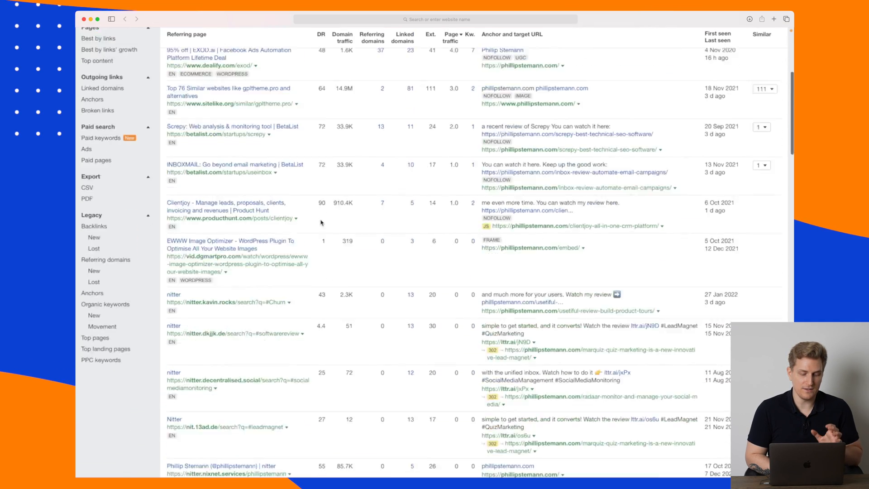
scroll("down", 3)
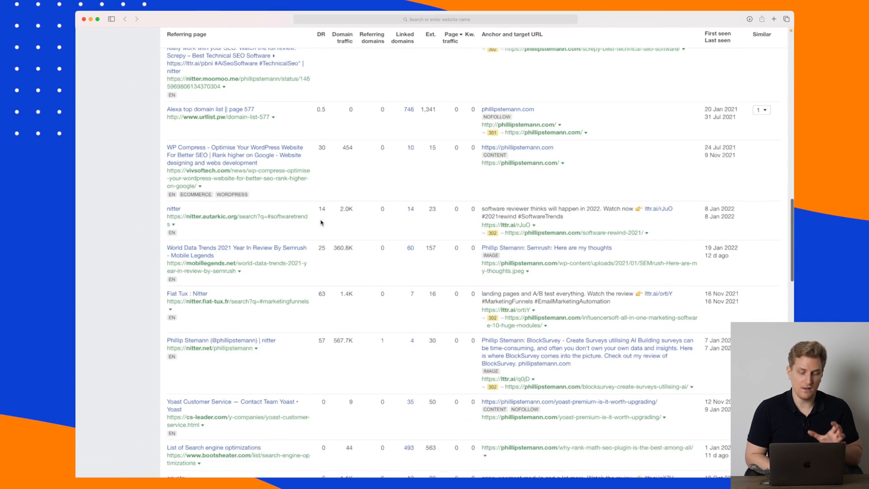
scroll("down", 3)
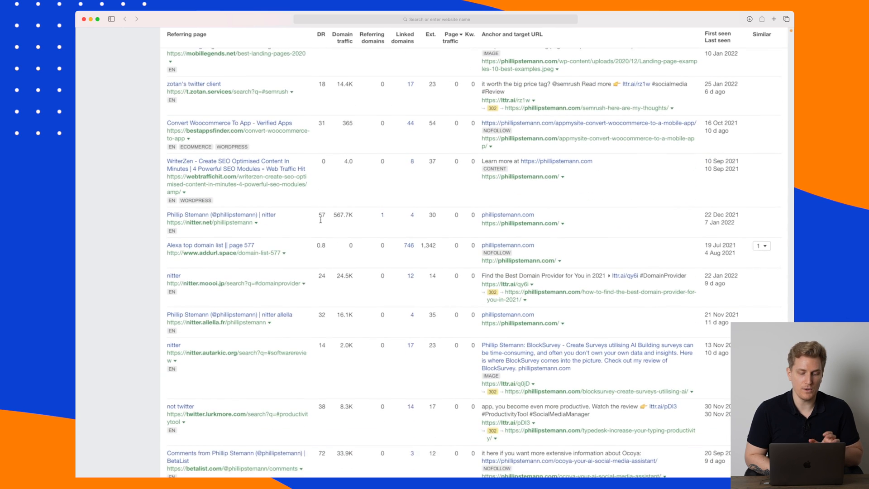
scroll("down", 3)
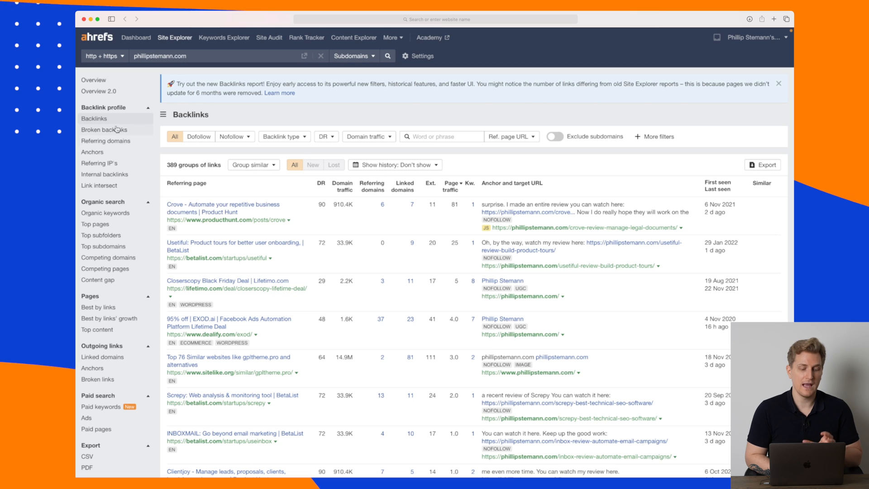
left_click(104, 118)
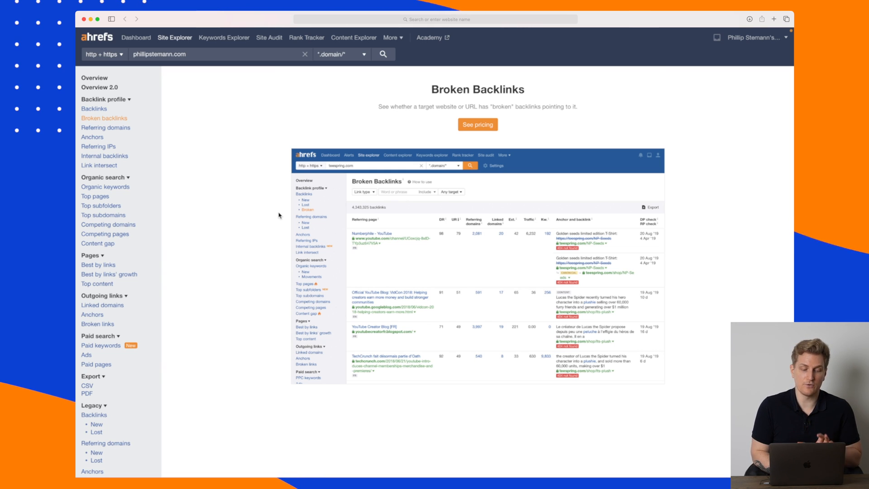
- View the Referring domains report: 181 domains led by producthunt.com
left_click(105, 128)
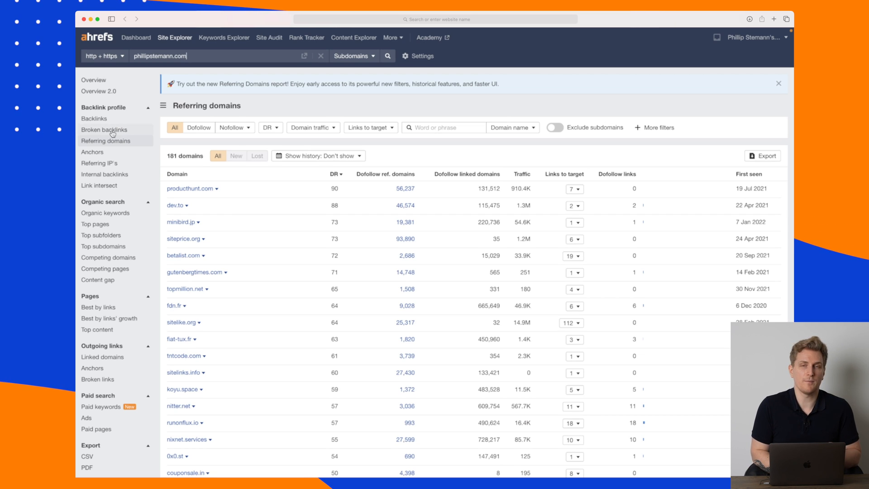
mouse_move(104, 129)
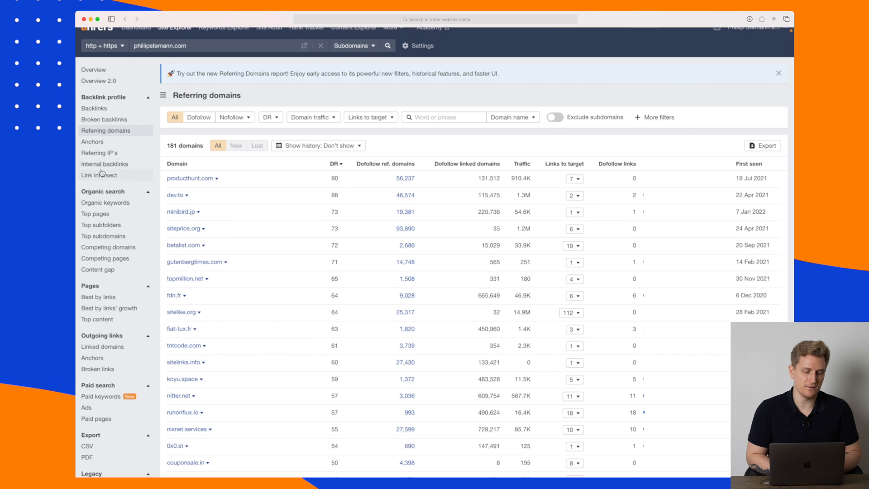
- Browse the 454 organic keywords, then return to the Dashboard showing the Phillipstemann project
scroll("down", 3)
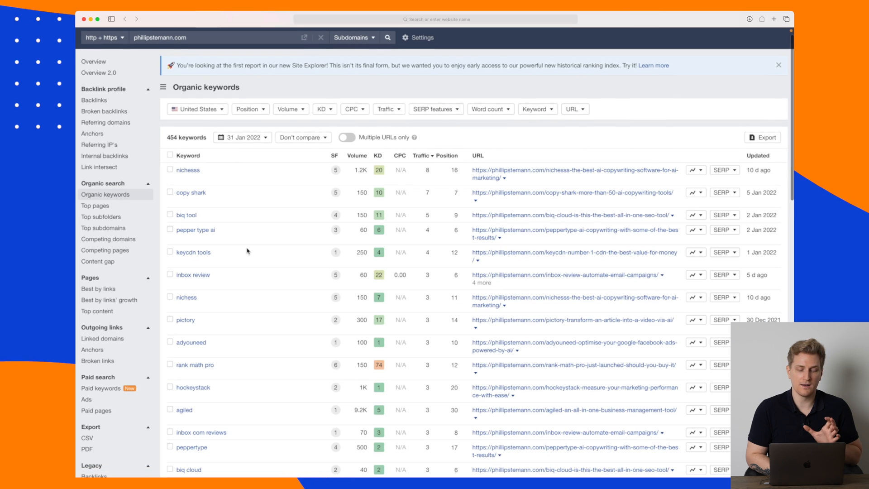
scroll("down", 3)
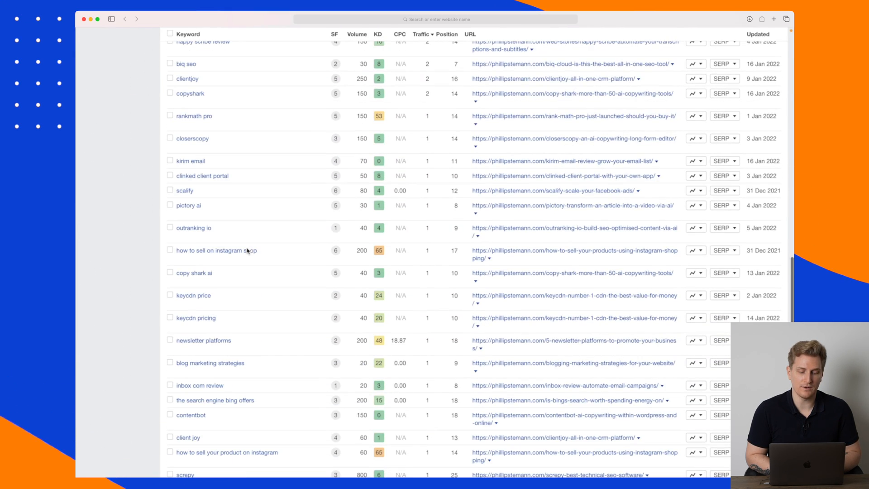
scroll("down", 3)
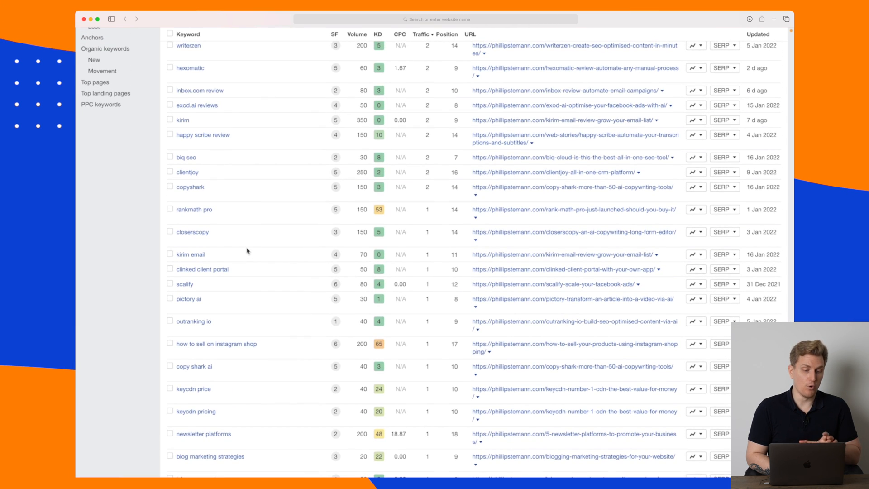
scroll("up", 3)
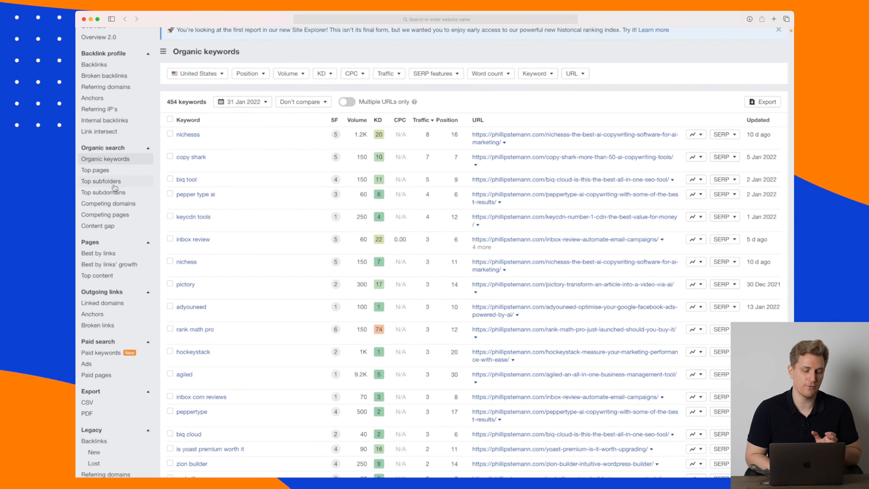
scroll("down", 3)
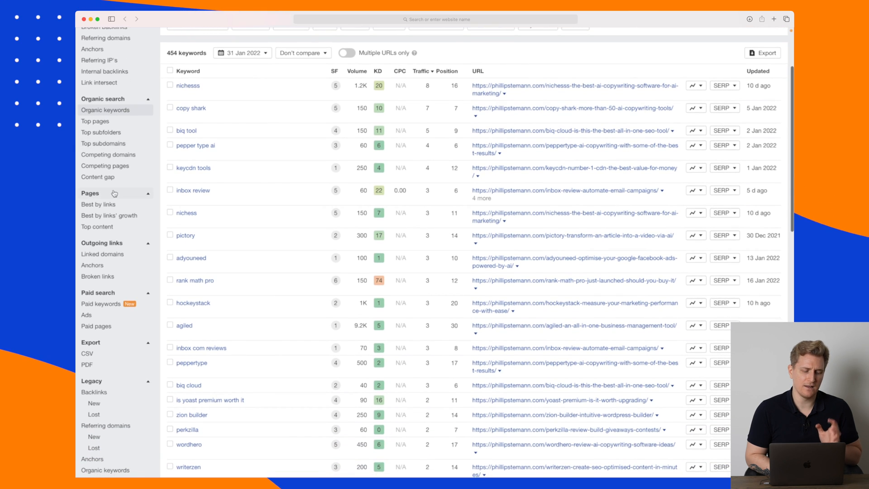
scroll("down", 3)
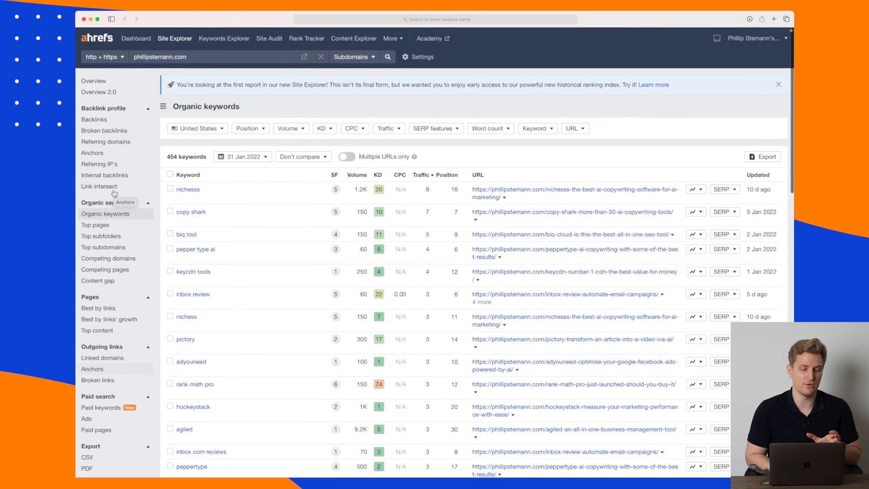
left_click(136, 37)
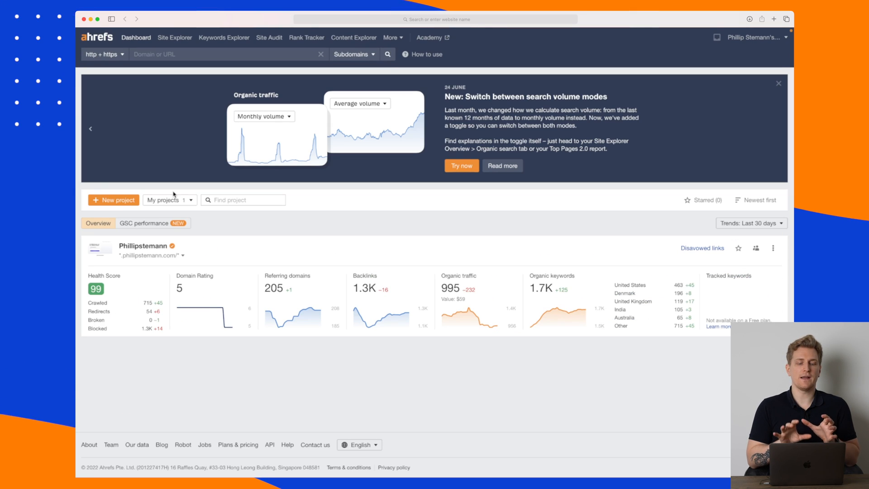